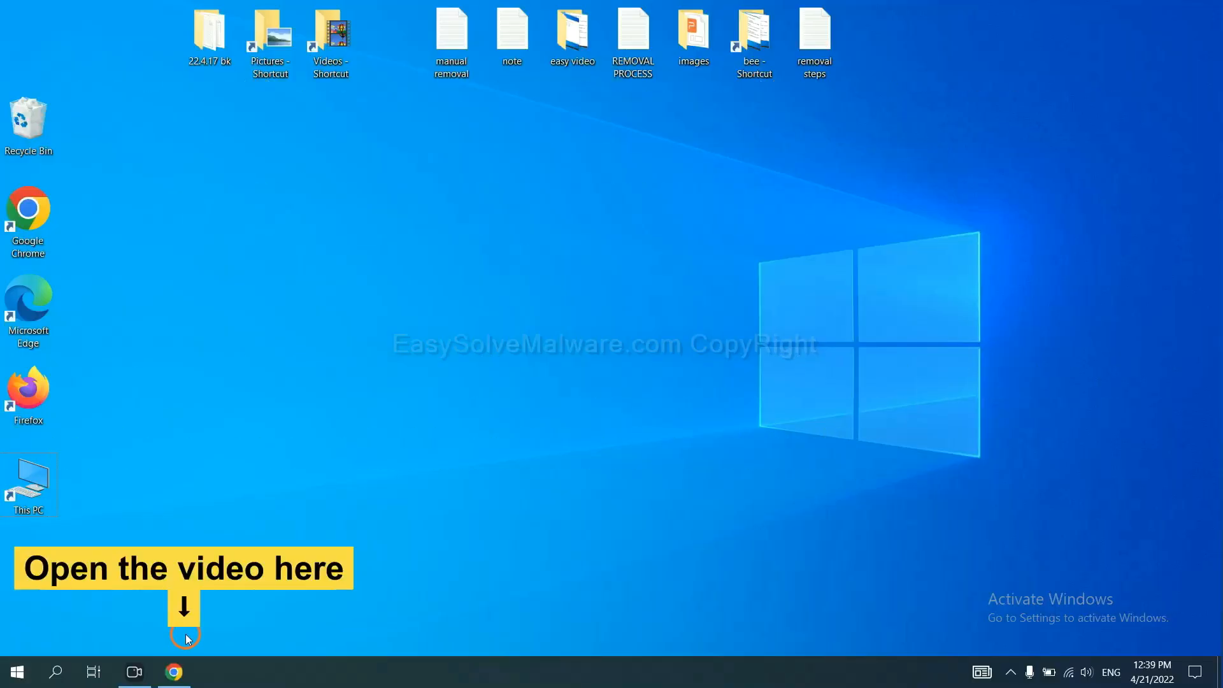
# Step: Follow the video description link to the EasySolveMalware guide and scroll to the Windows removal steps
pyautogui.click(173, 671)
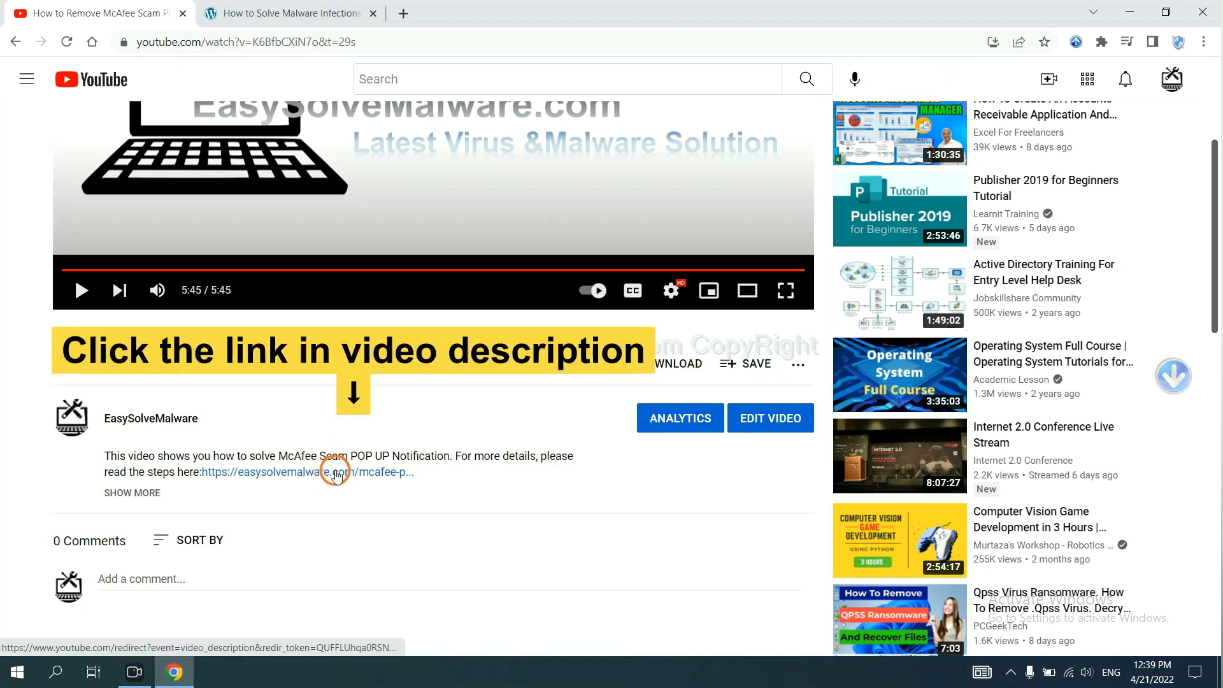
pyautogui.click(316, 472)
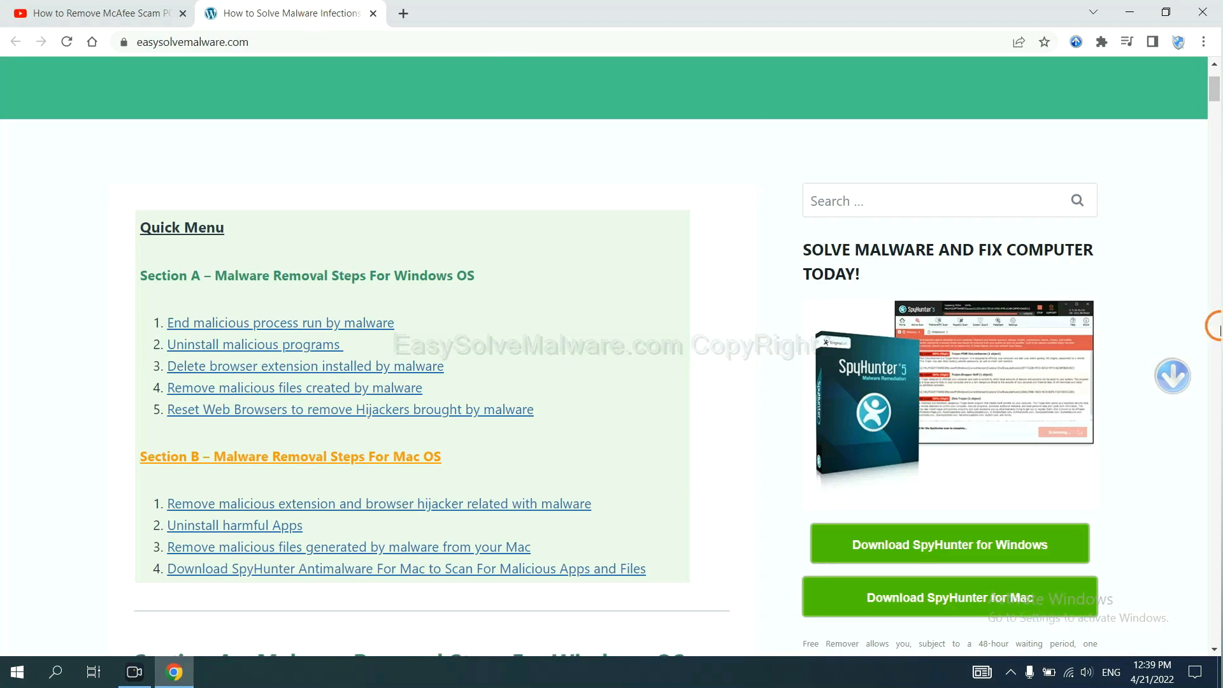
pyautogui.scroll(-3)
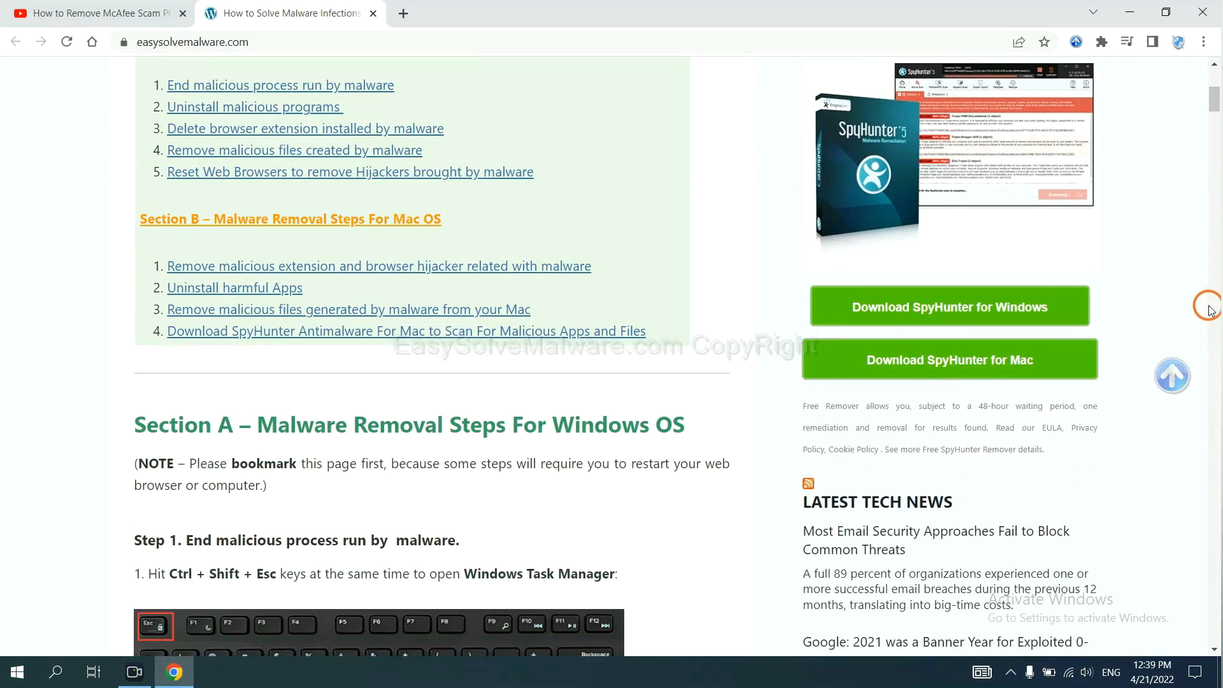
# Step: Download SpyHunter for Windows and run the installer from the download bar
pyautogui.click(948, 306)
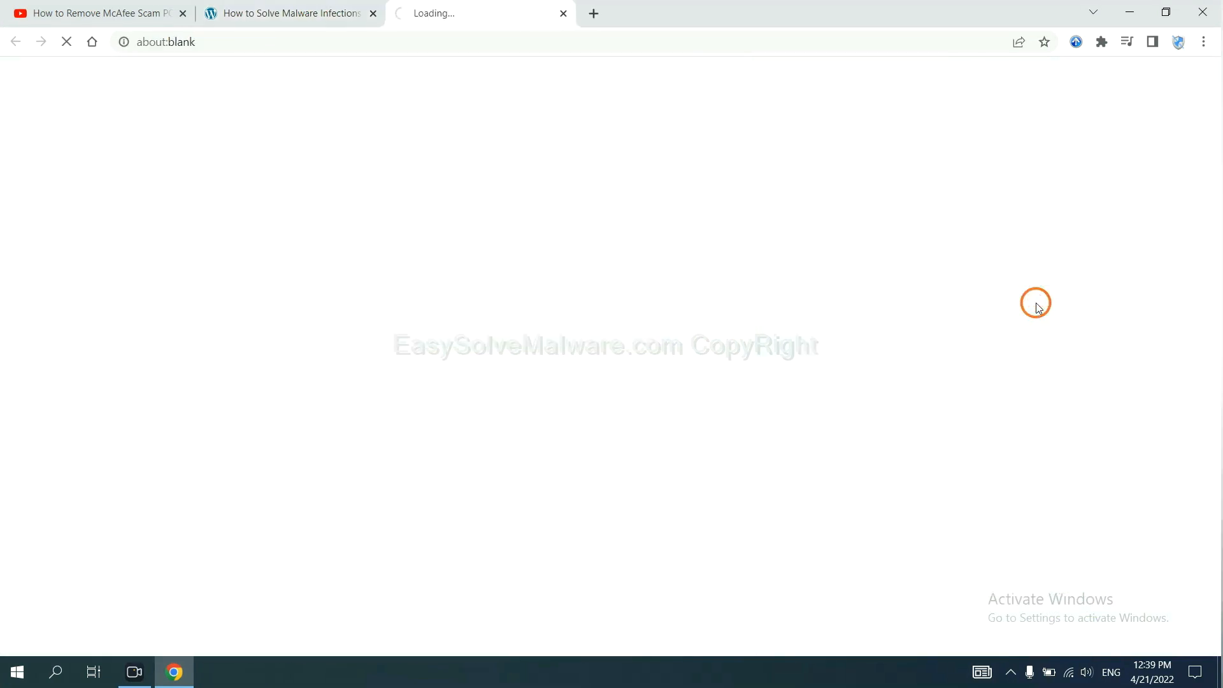
pyautogui.click(944, 306)
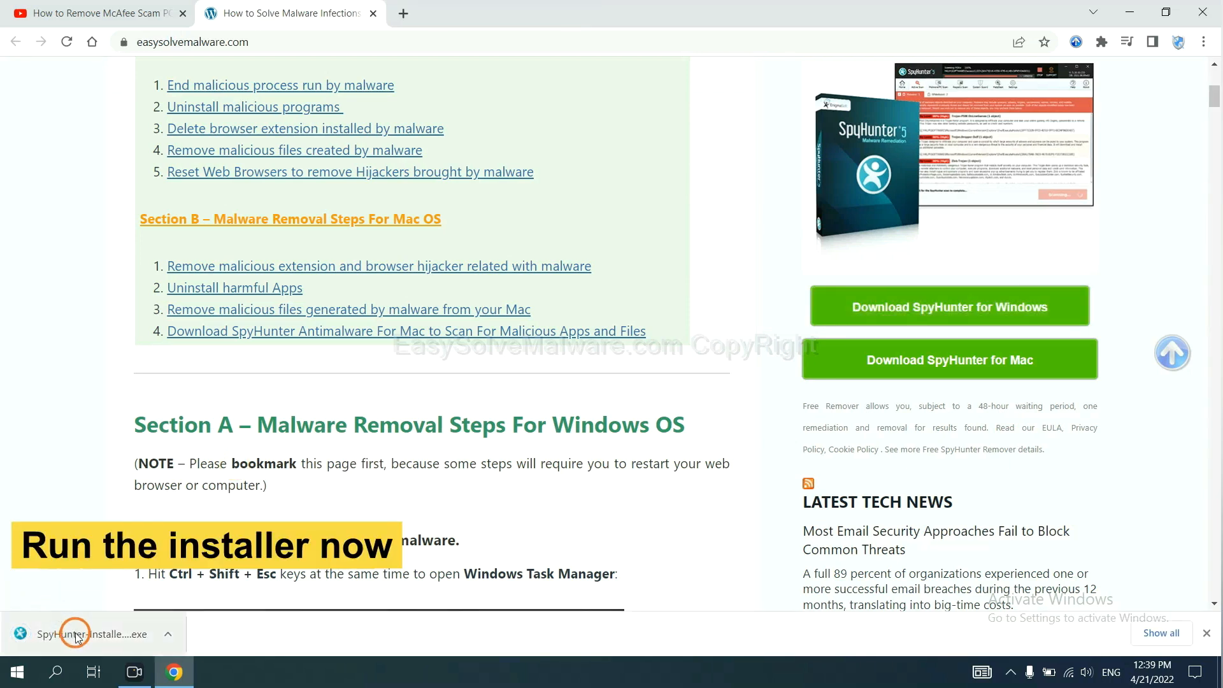
pyautogui.click(77, 633)
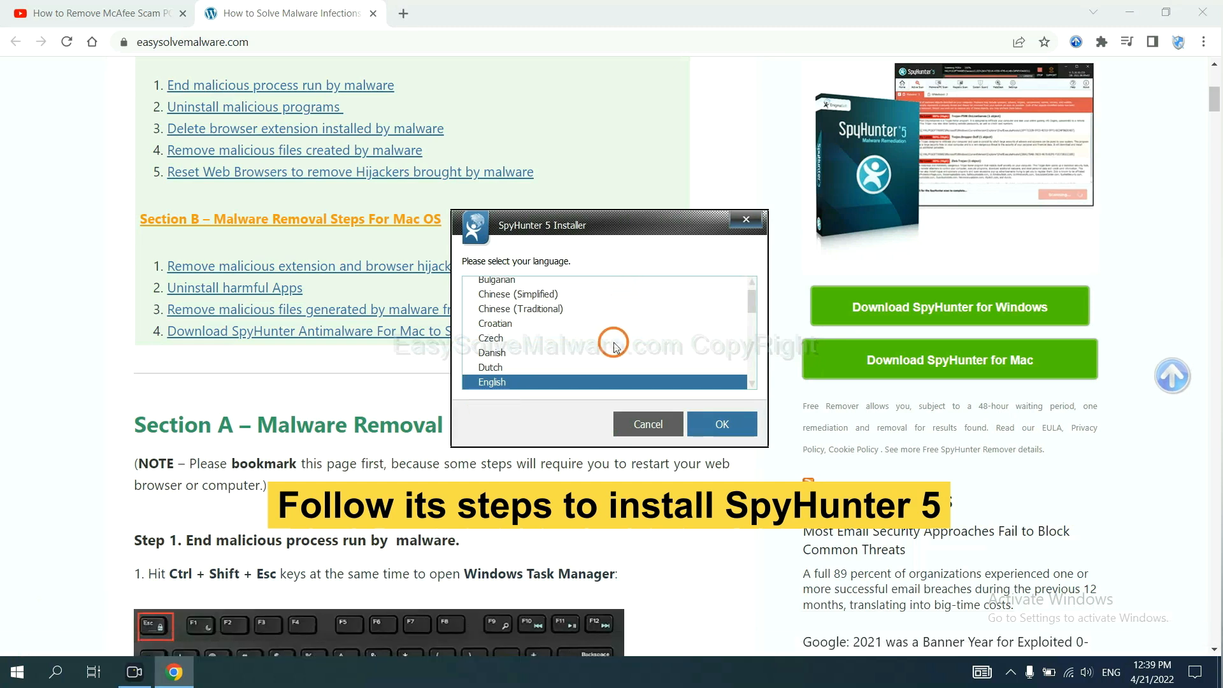
# Step: Install SpyHunter 5 in English with the EULA accepted, reaching its welcome screen
pyautogui.click(720, 423)
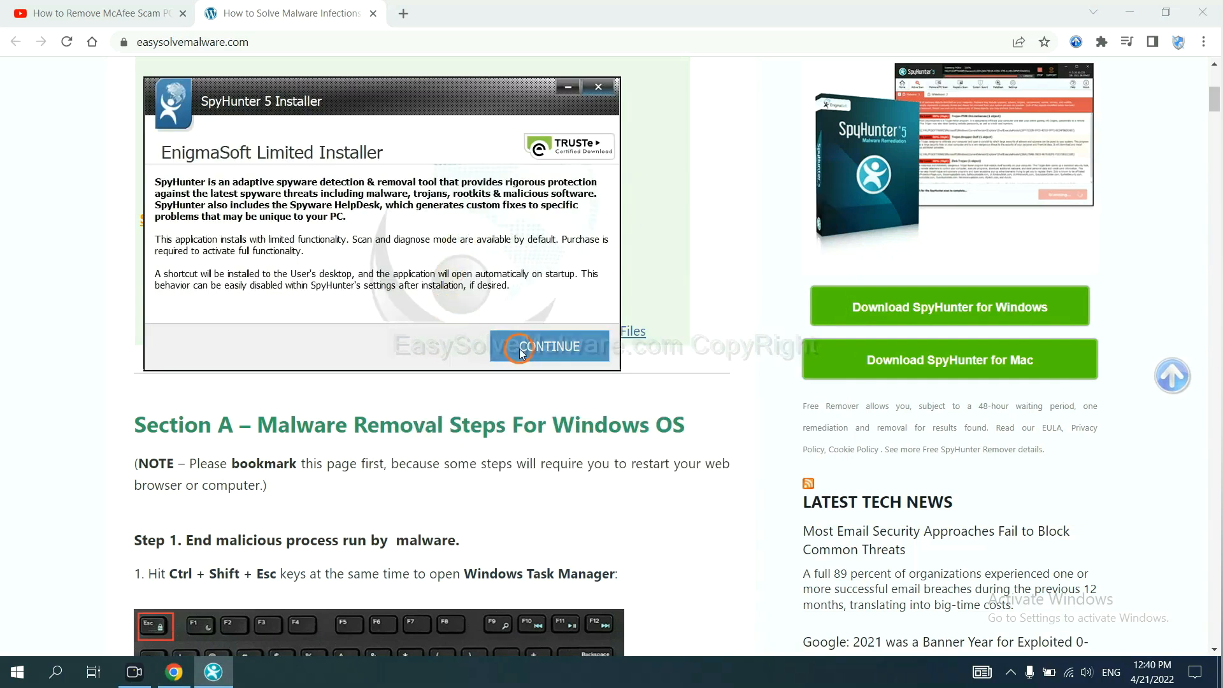
pyautogui.click(549, 346)
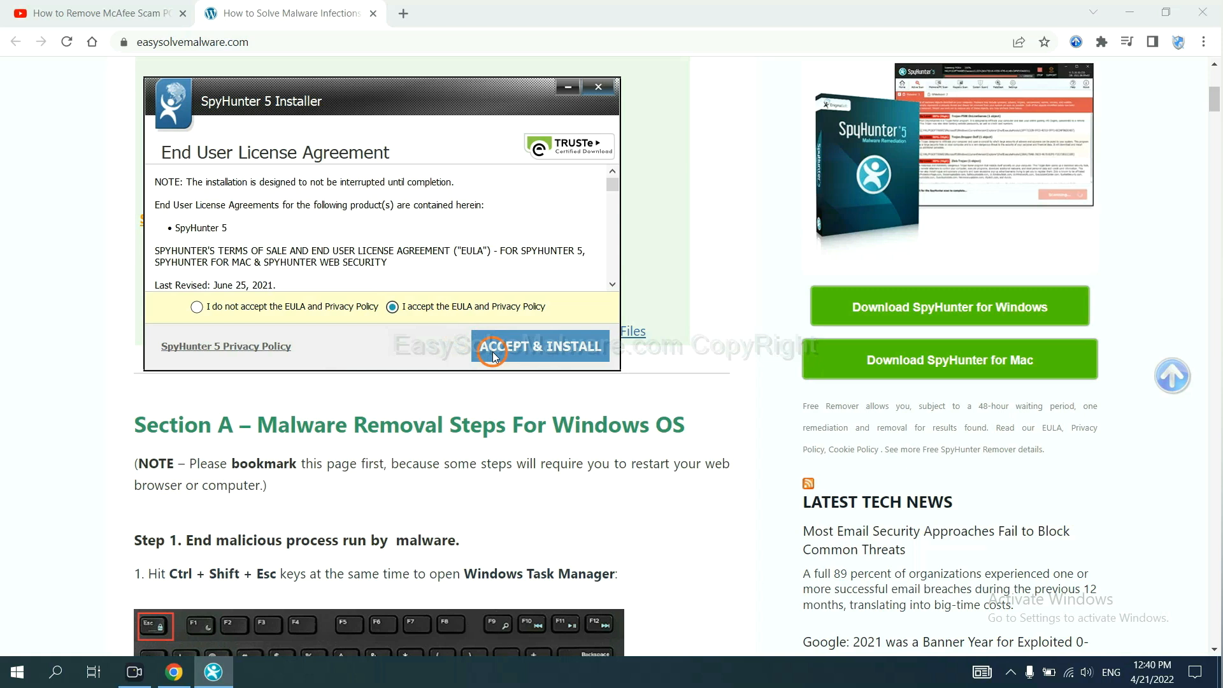
pyautogui.click(539, 345)
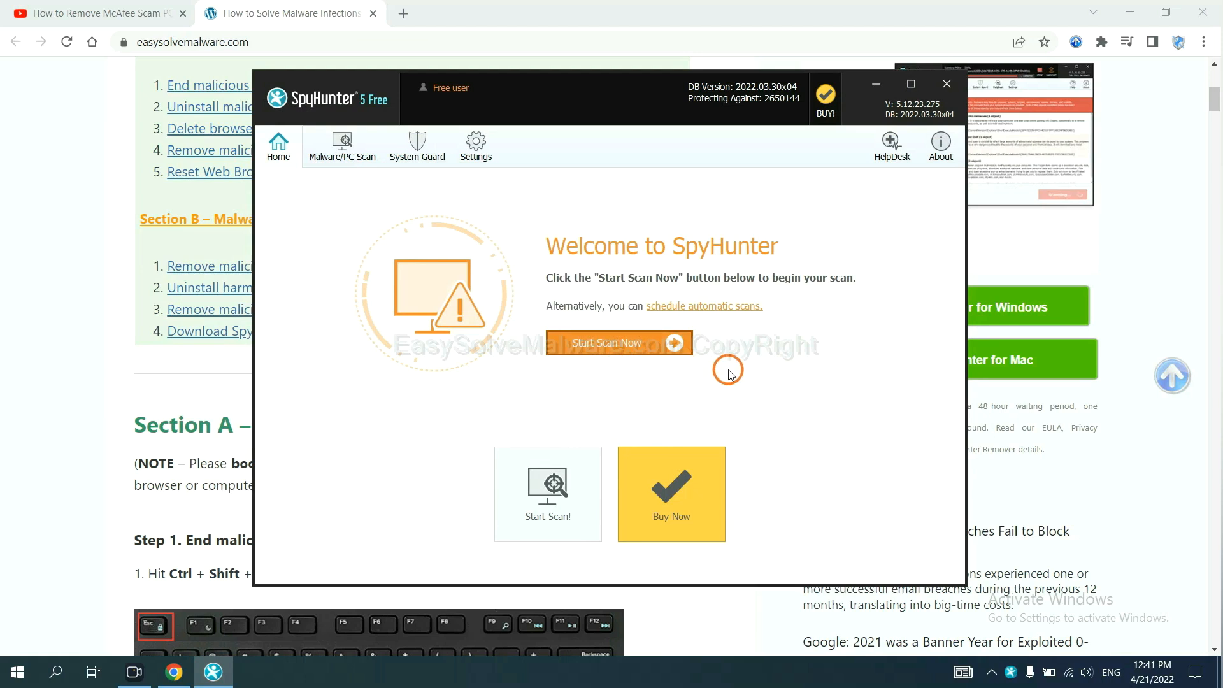
# Step: Run a SpyHunter scan and continue past the unknown object remove360.bat set to be disabled
pyautogui.click(617, 343)
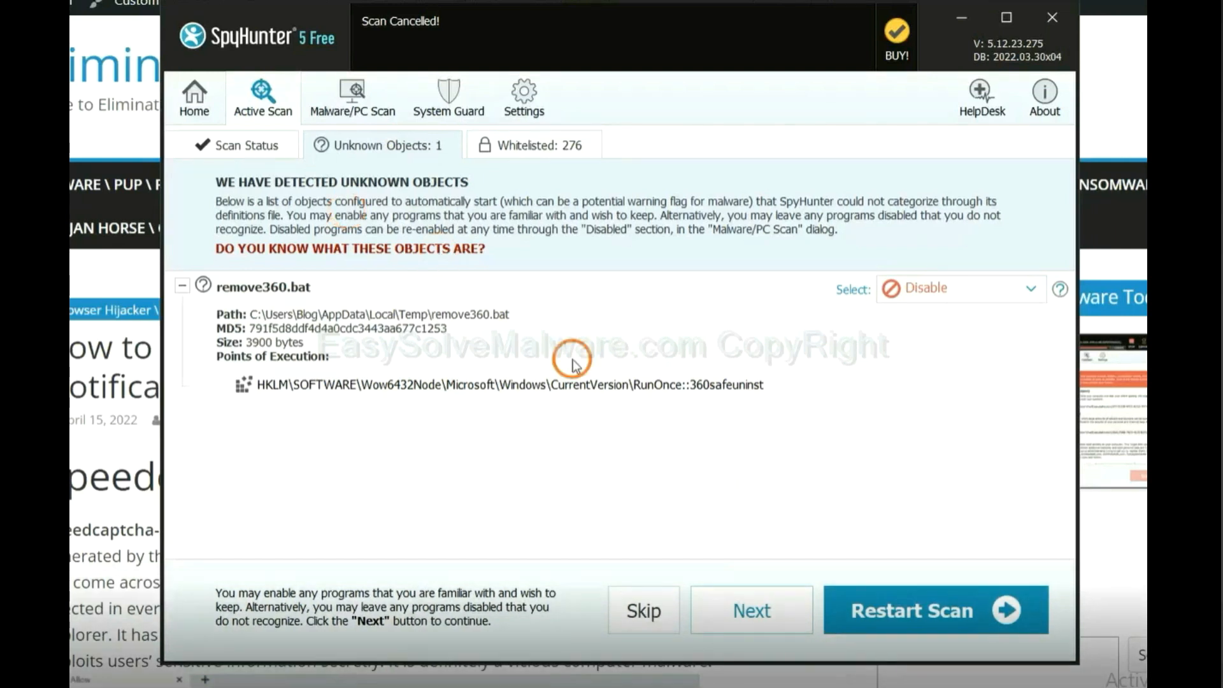
pyautogui.click(750, 610)
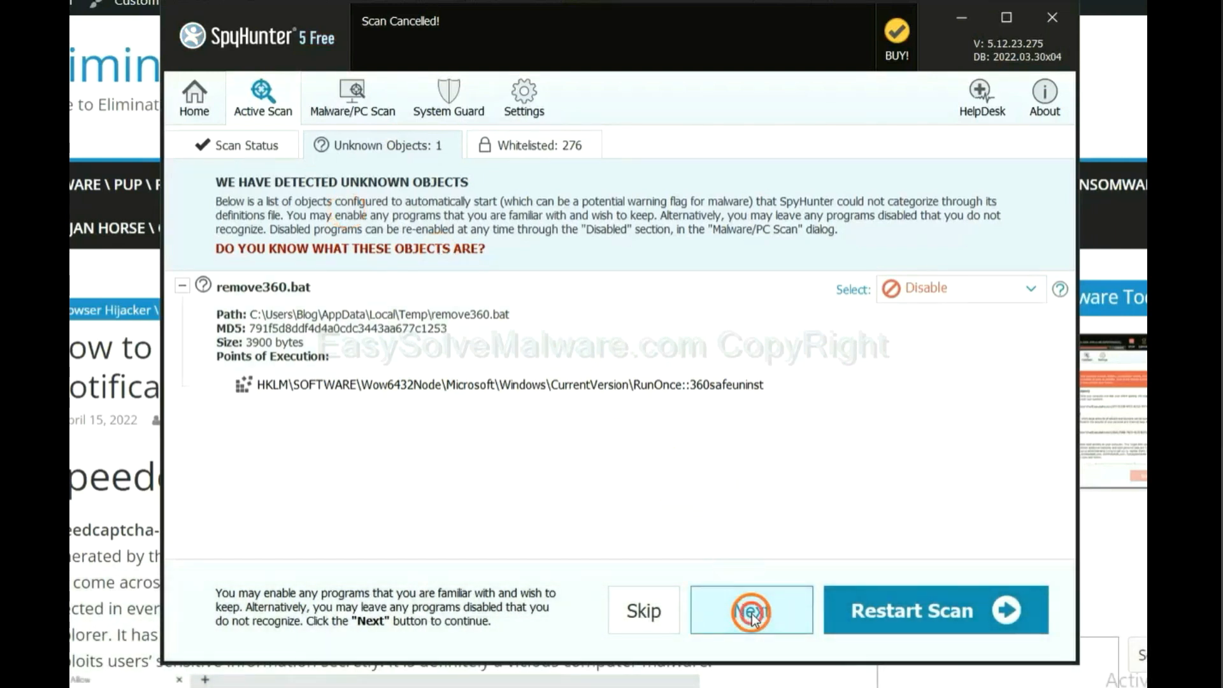
# Step: Proceed to removal, reaching the registration prompt offering a one-time fix or free trial
pyautogui.click(750, 610)
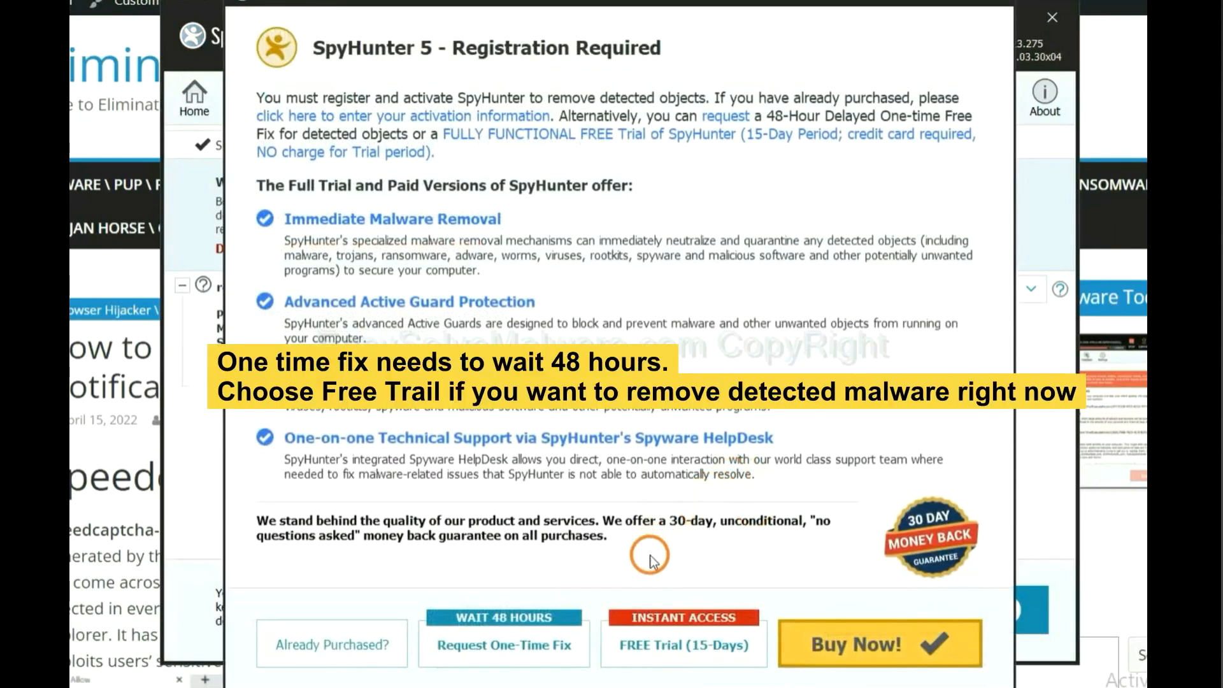
pyautogui.moveTo(664, 567)
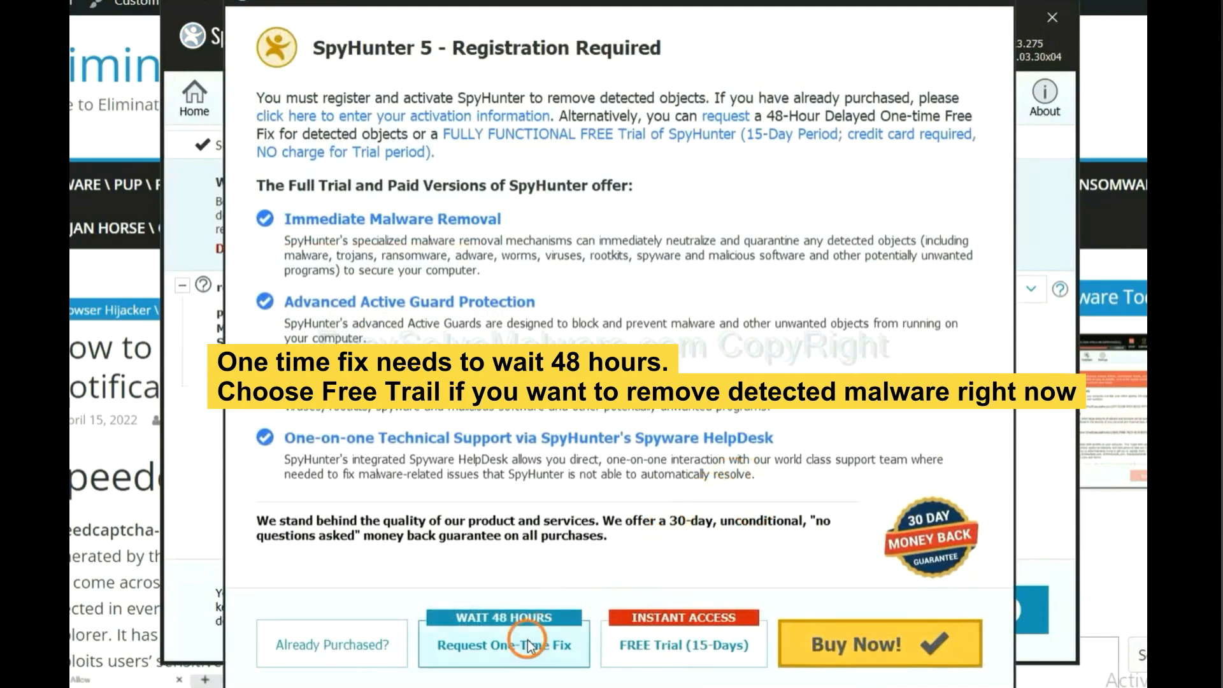
pyautogui.moveTo(674, 657)
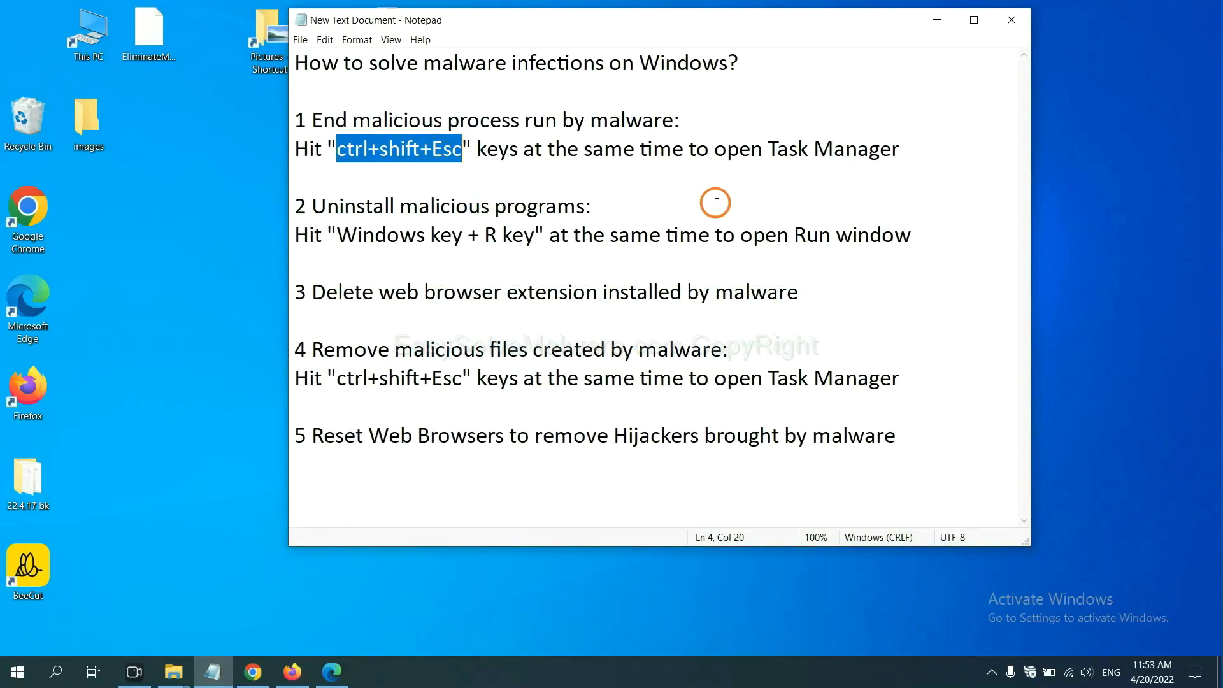
# Step: End the Usermode Font Driver Host process from Task Manager's Processes list
pyautogui.click(433, 149)
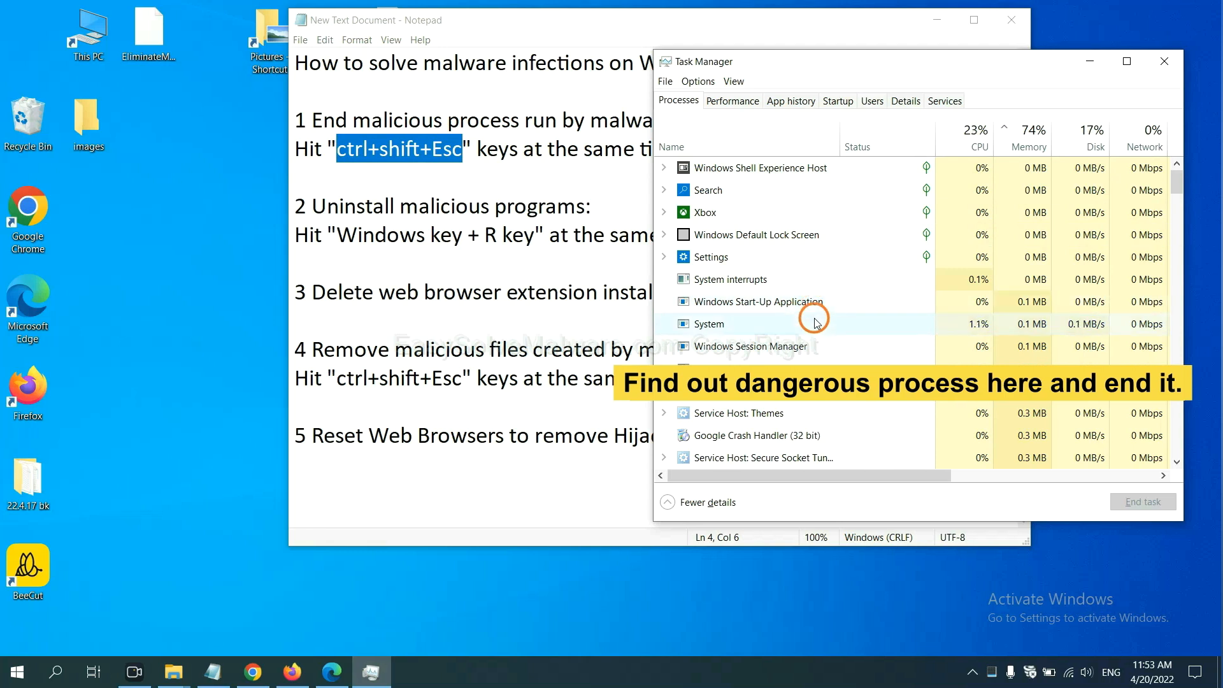
pyautogui.click(708, 323)
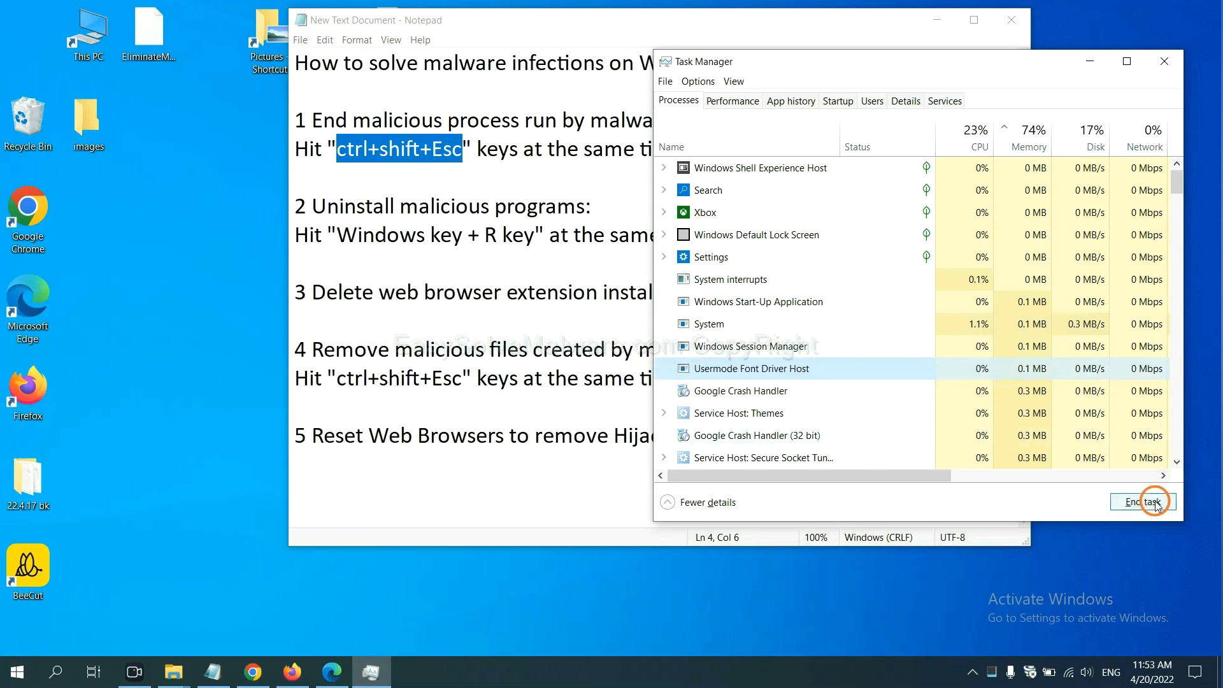
pyautogui.click(1144, 501)
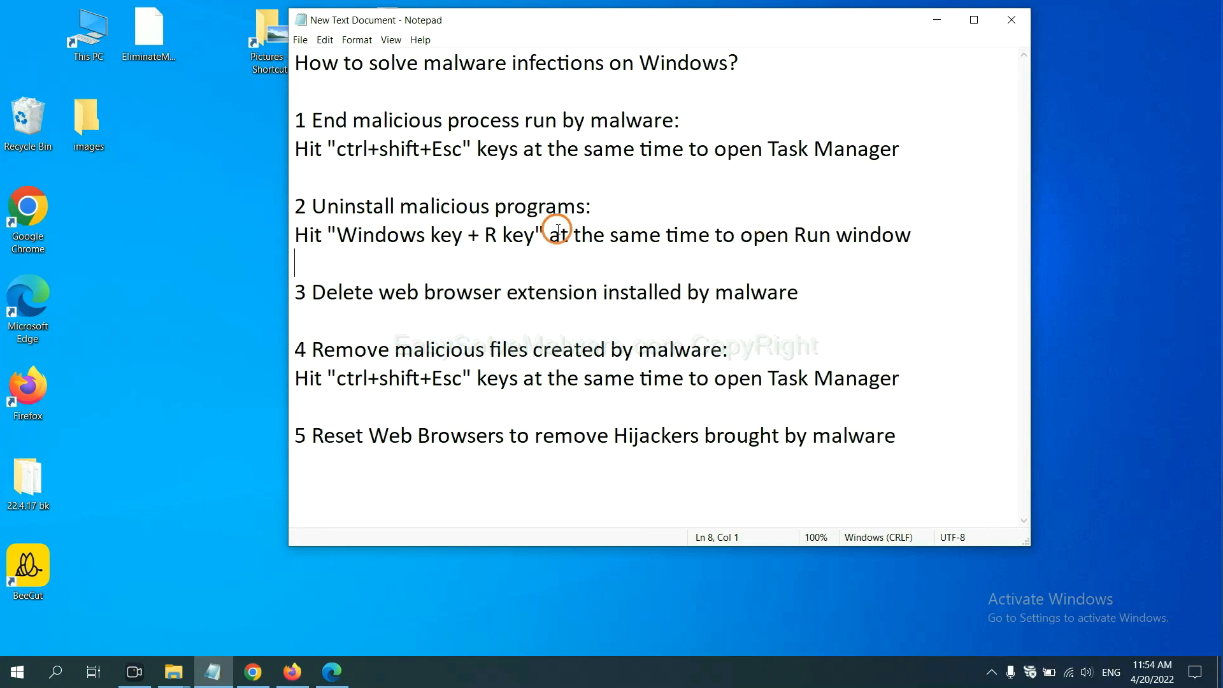
# Step: Mark the 'Windows key + R key' note and launch Control Panel from the Run dialog
pyautogui.click(333, 235)
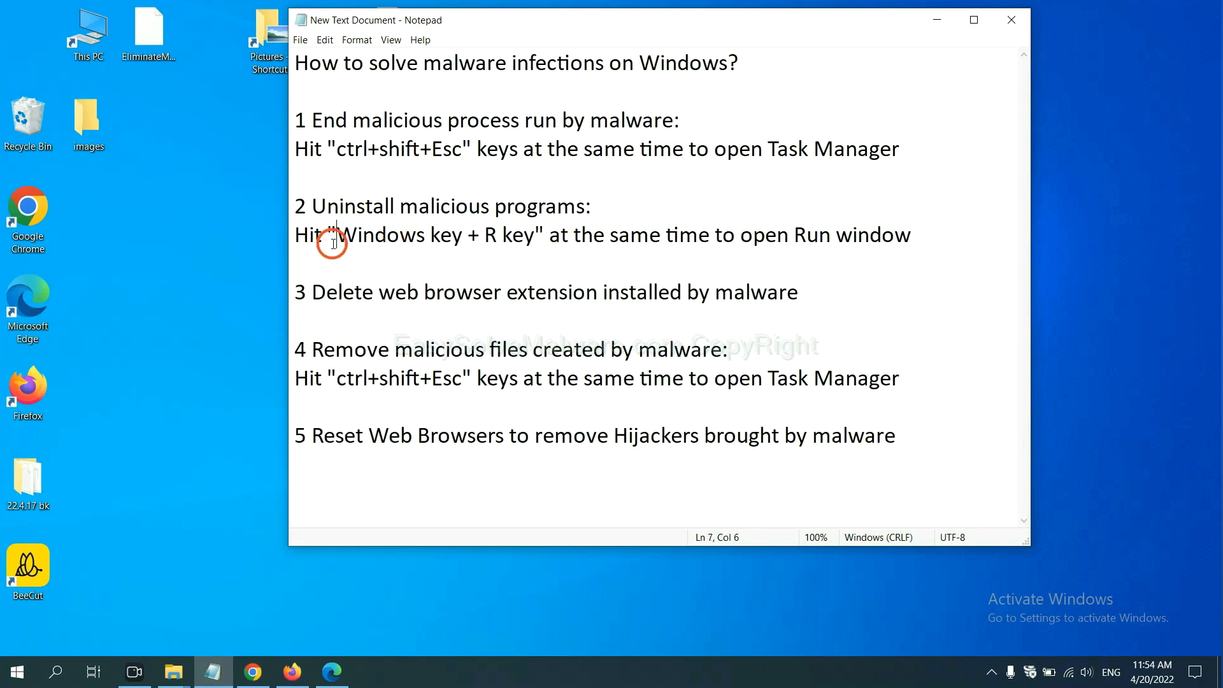
pyautogui.moveTo(336, 235); pyautogui.dragTo(534, 235)
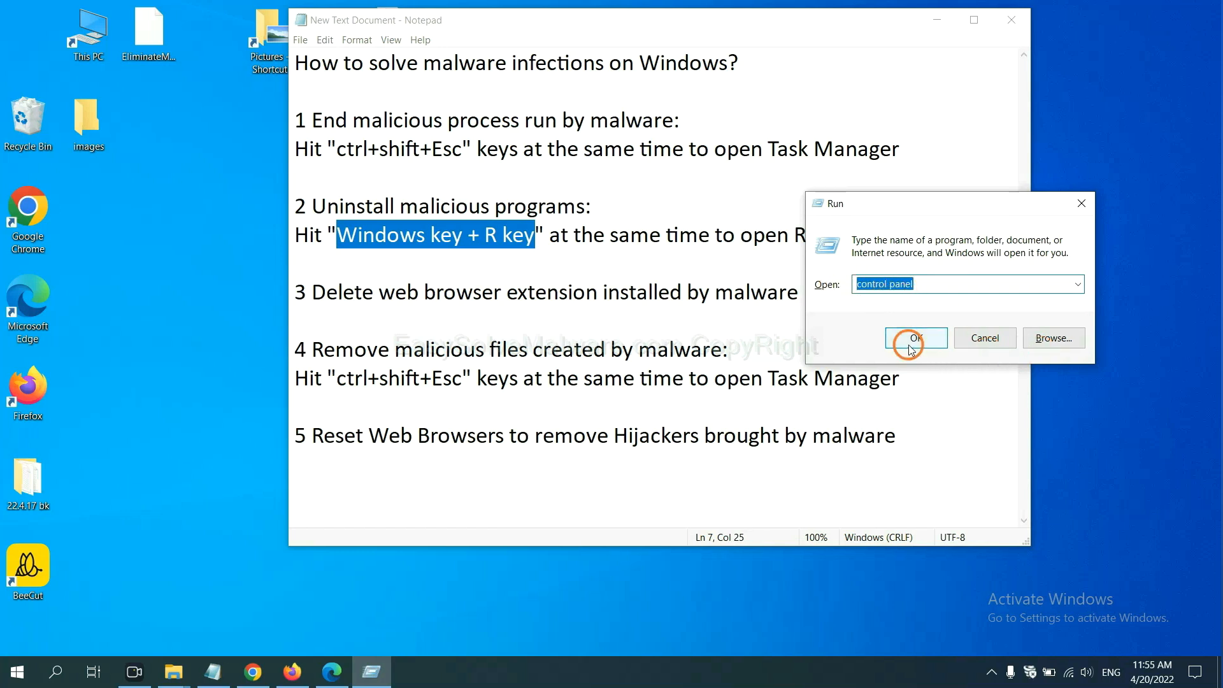
pyautogui.click(914, 338)
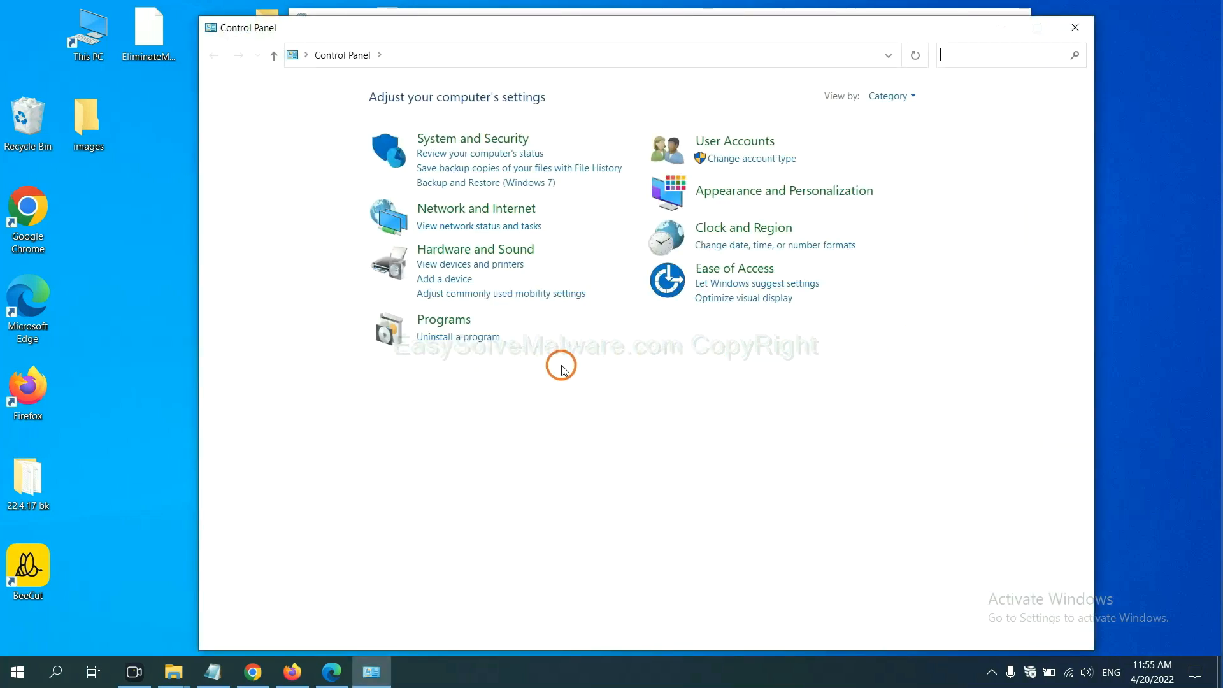
pyautogui.moveTo(458, 336)
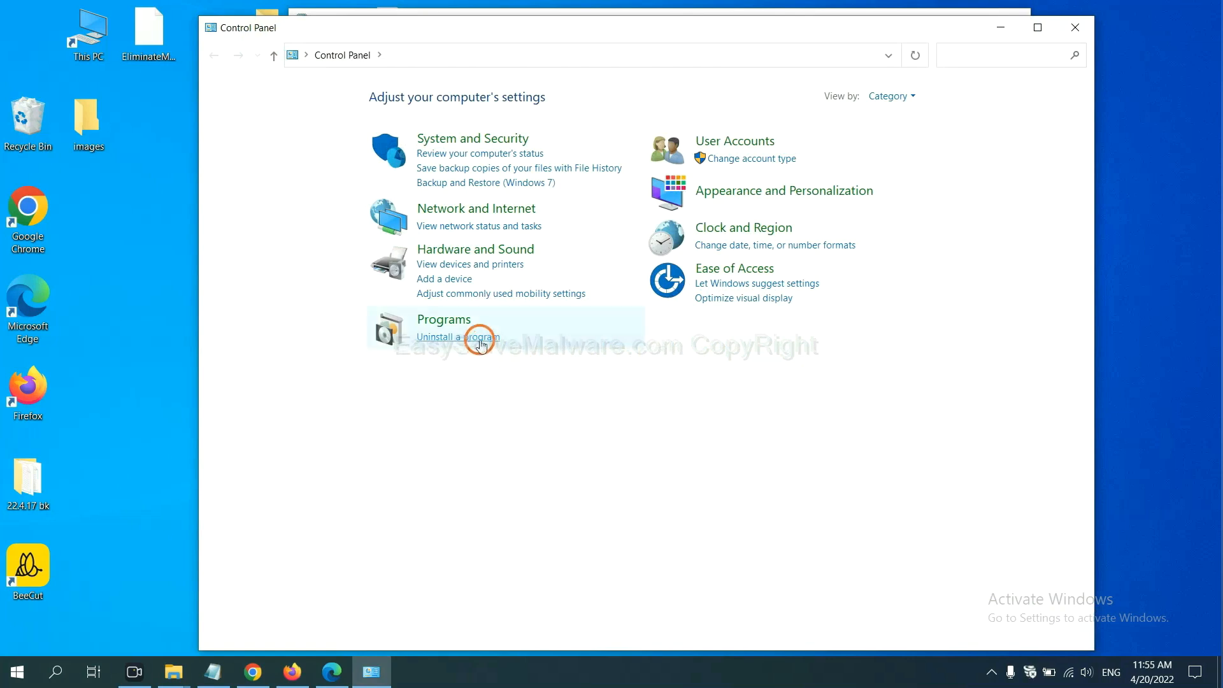
# Step: Show the Programs and Features list of installed programs to pick one to uninstall
pyautogui.click(458, 336)
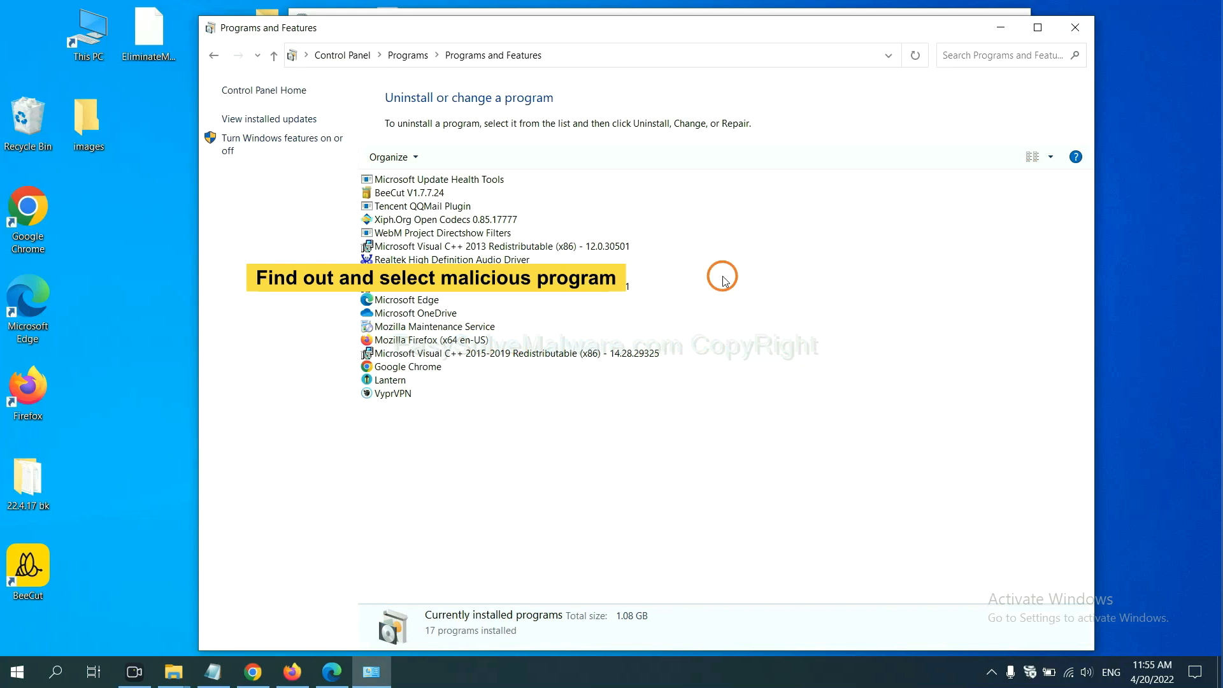
pyautogui.moveTo(732, 267)
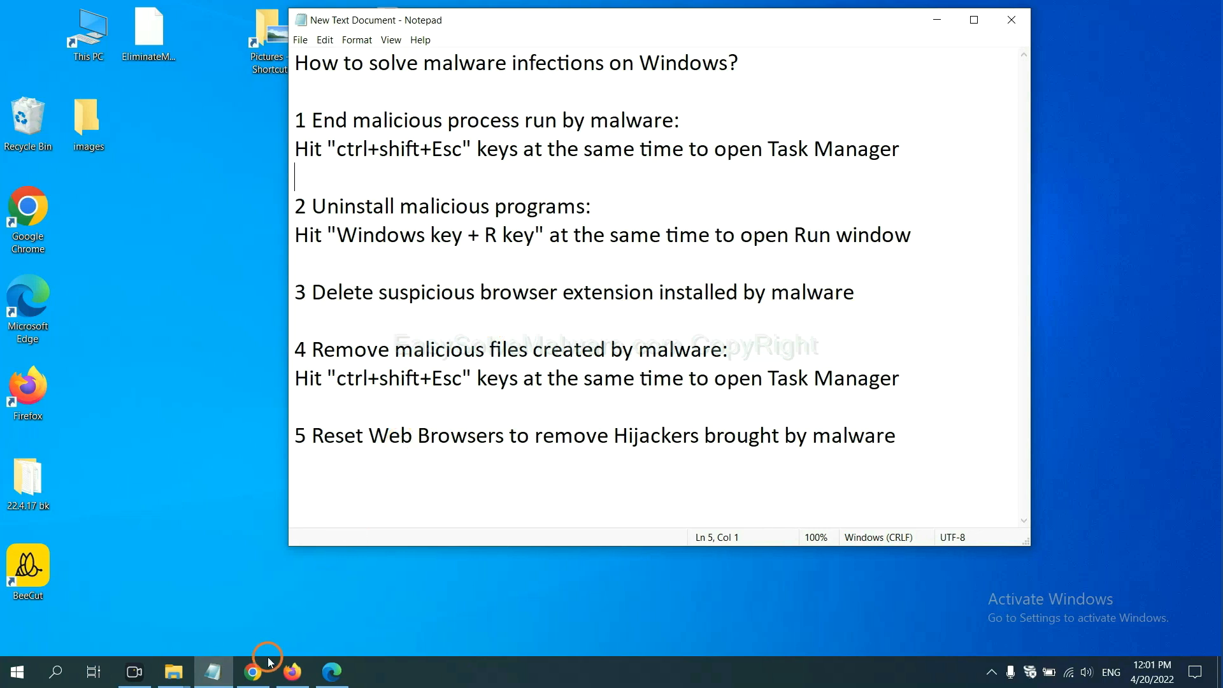
# Step: Reach chrome://extensions via Chrome's menu and start removing the Scroll To Top extension
pyautogui.click(253, 670)
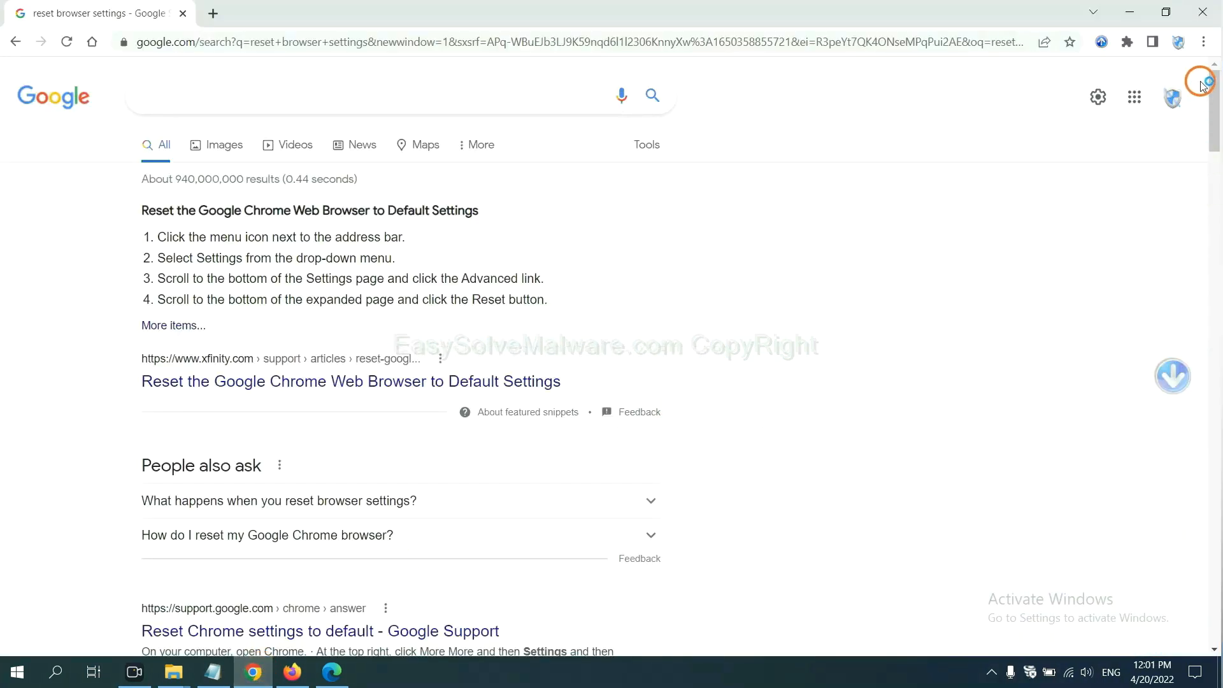
pyautogui.click(1199, 42)
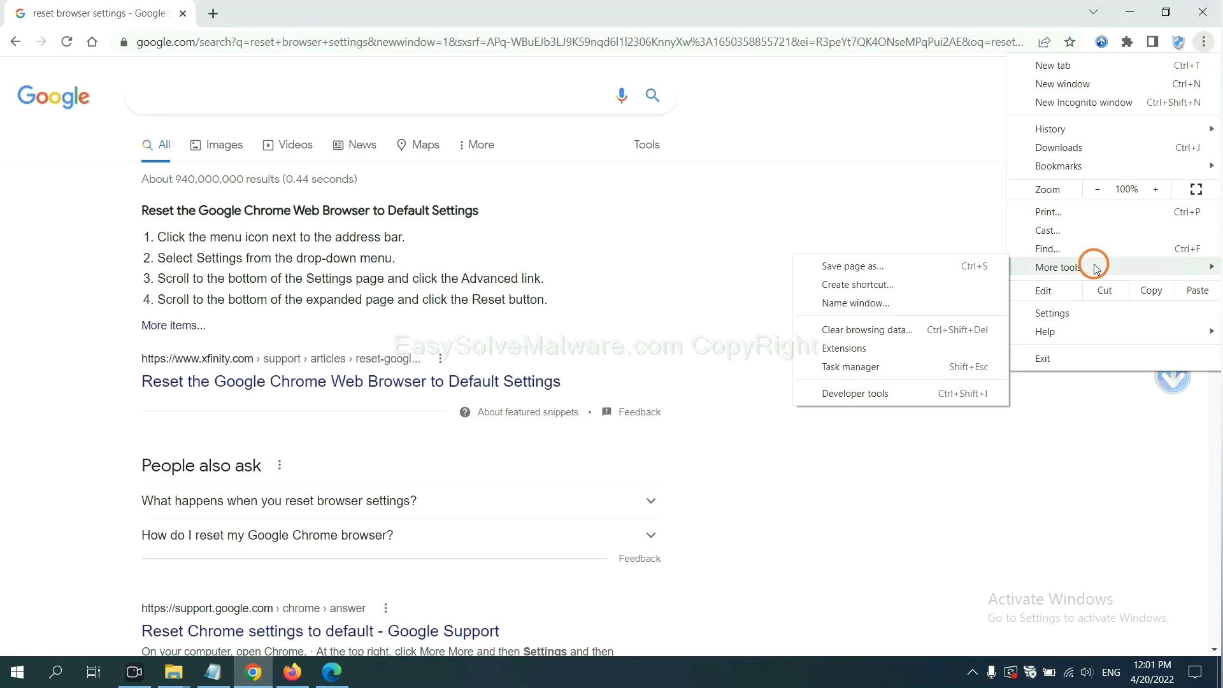
pyautogui.moveTo(901, 330)
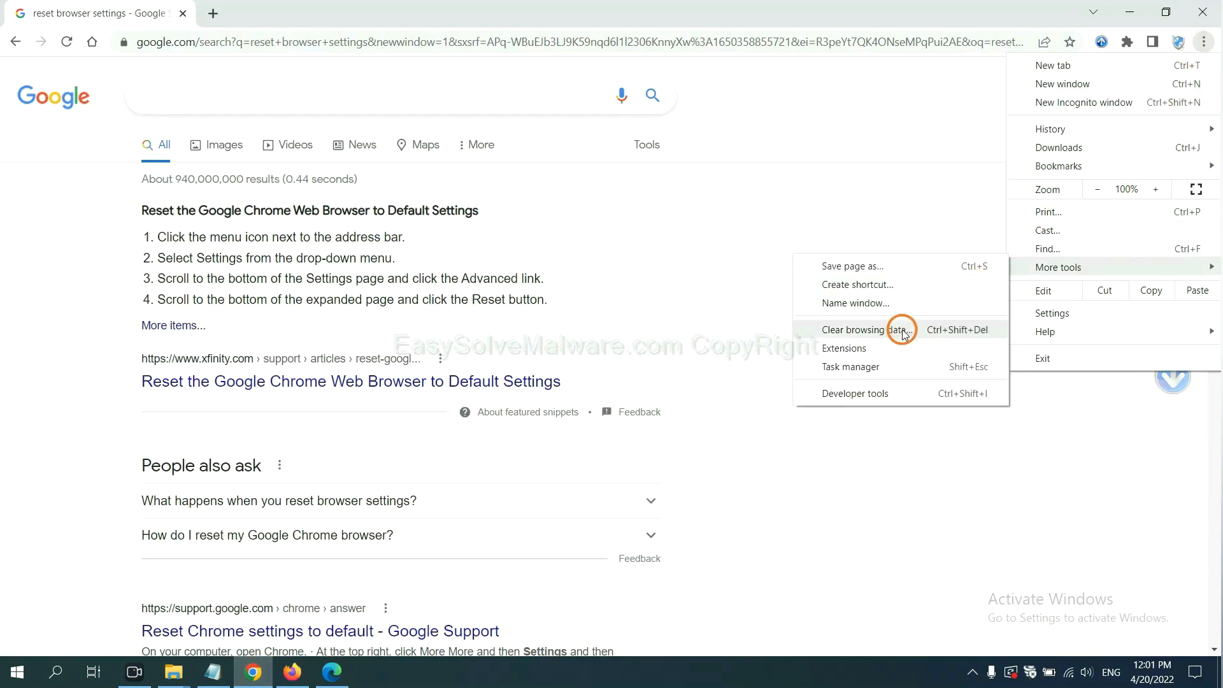
pyautogui.click(843, 347)
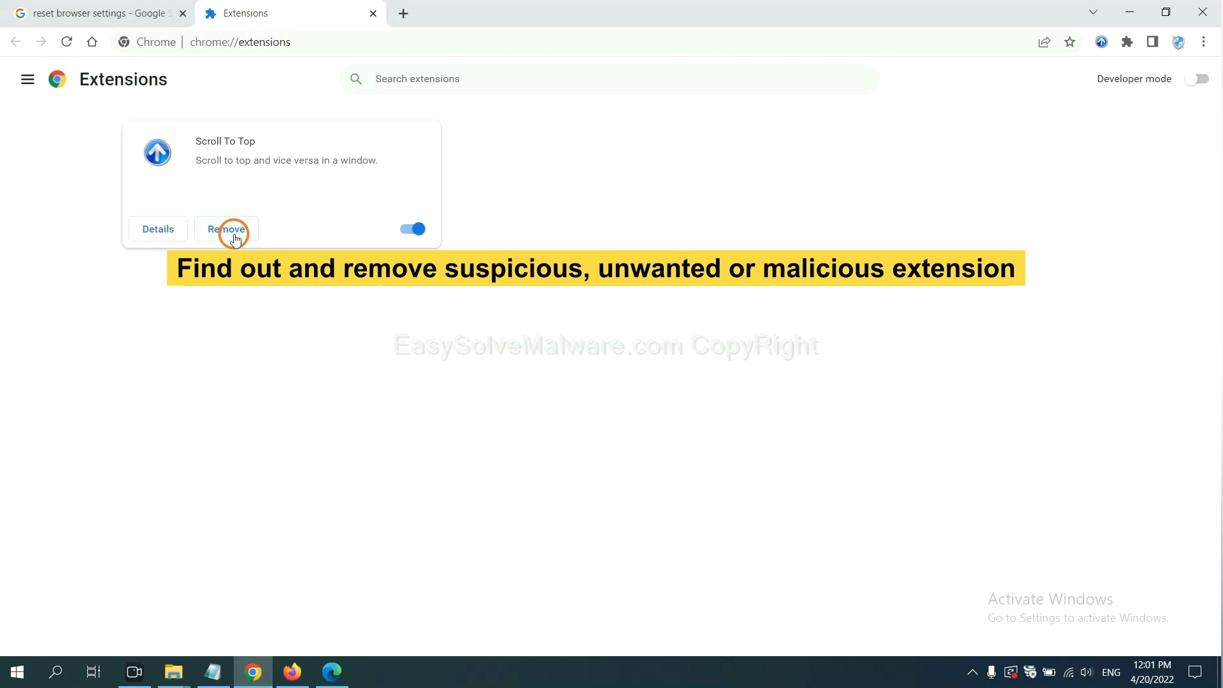
pyautogui.click(289, 670)
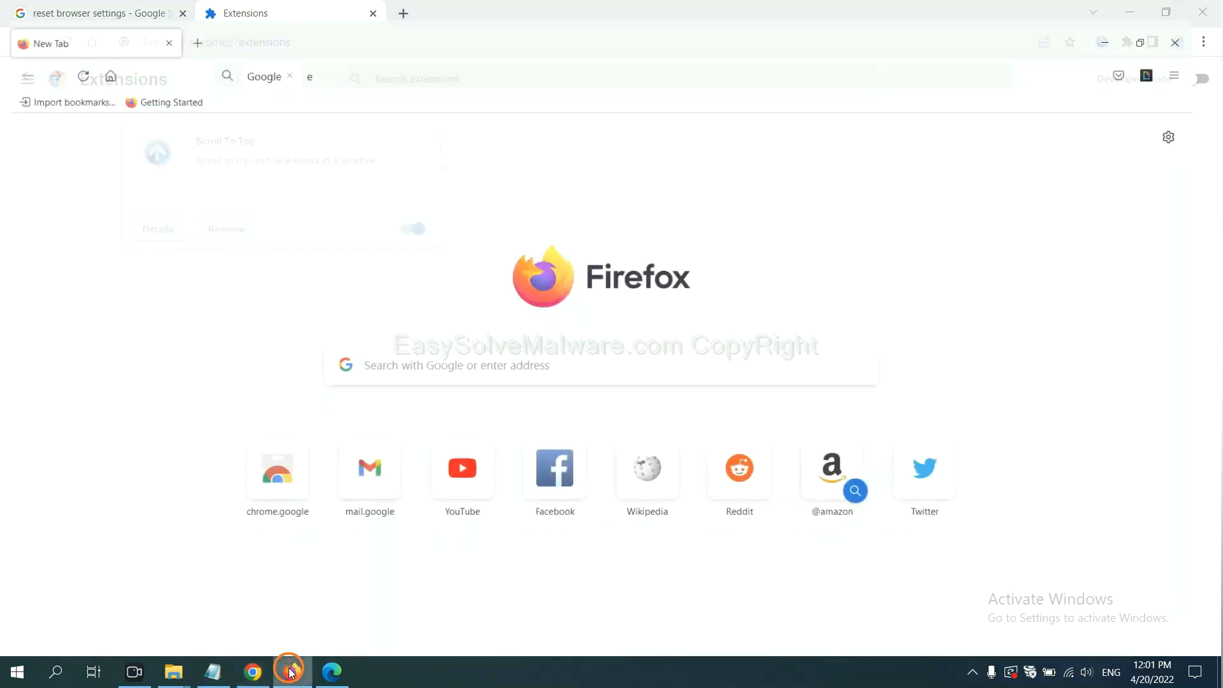
# Step: In Firefox's Add-ons Manager, show the actions menu for GIPHY for Firefox with its remove choice
pyautogui.click(1196, 52)
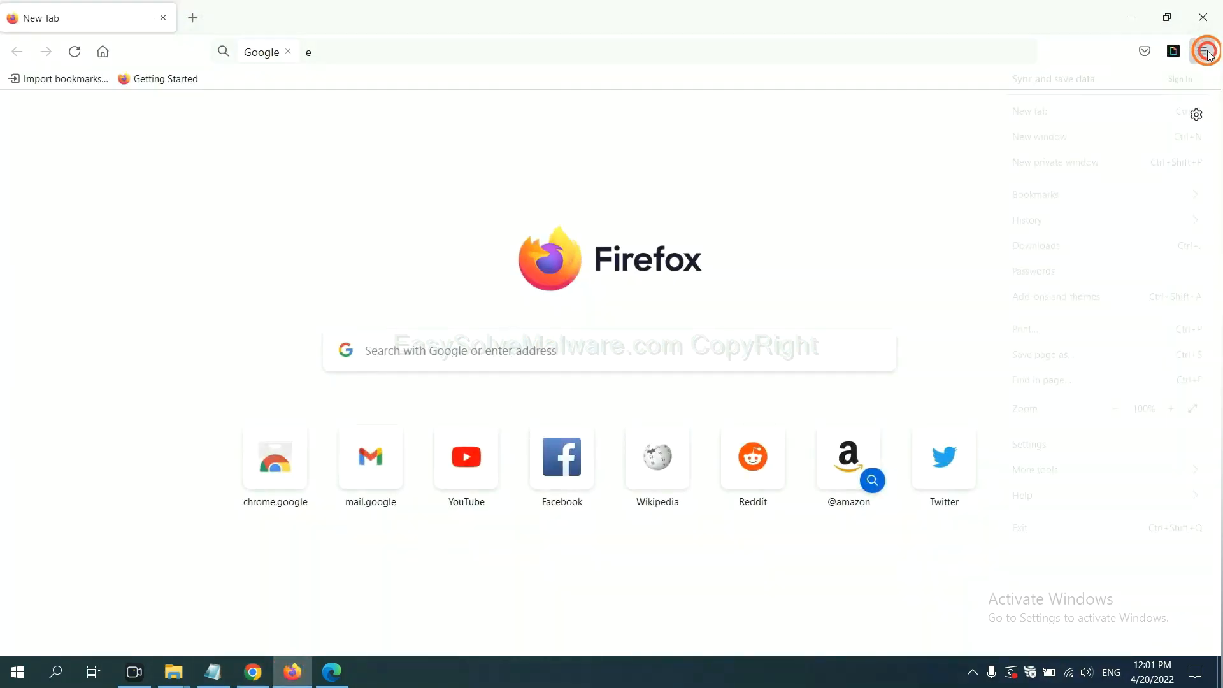
pyautogui.click(1200, 51)
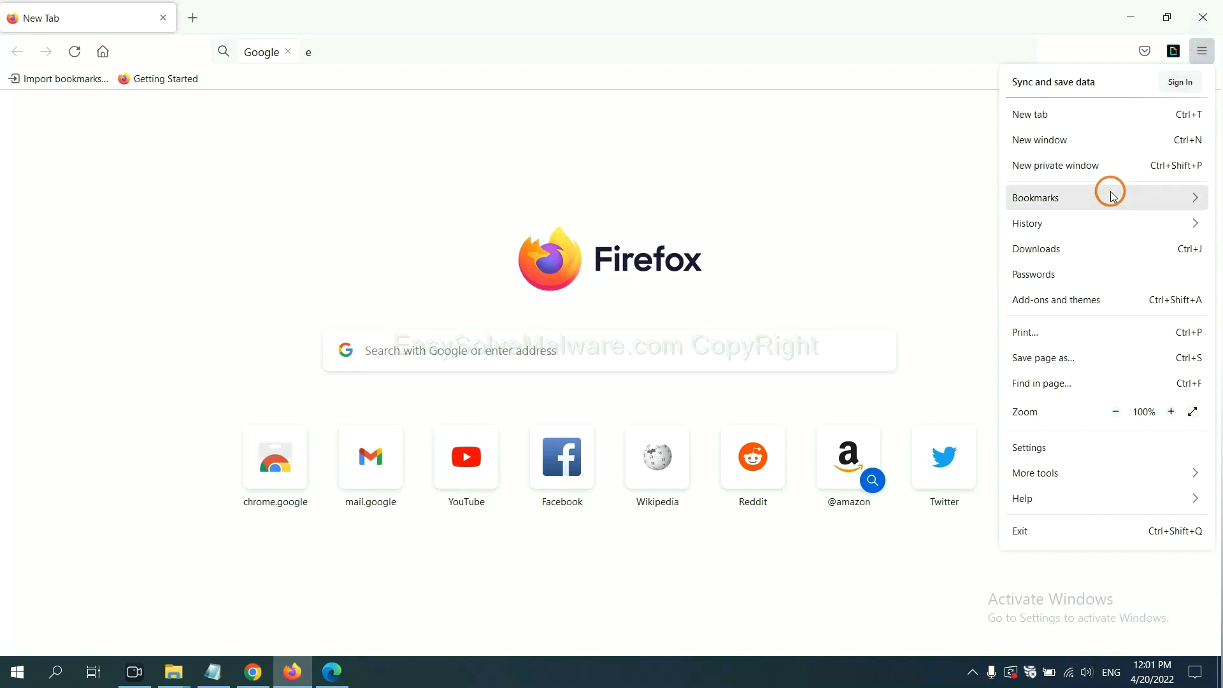
pyautogui.moveTo(1065, 299)
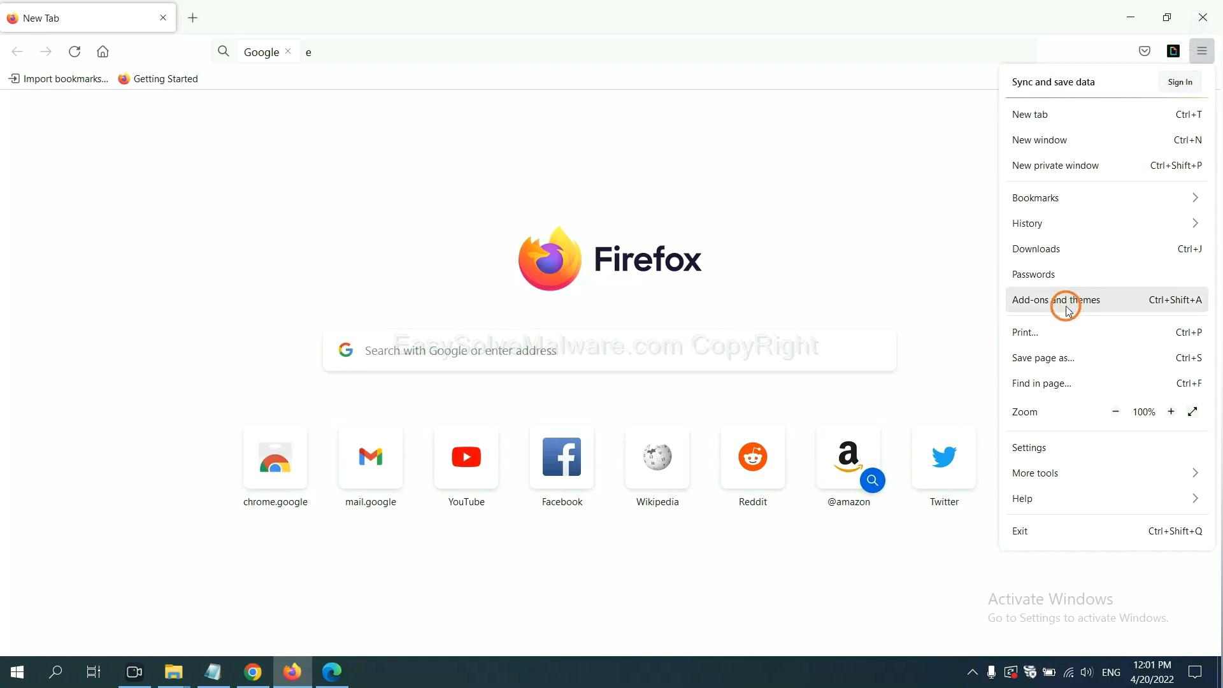
pyautogui.click(1055, 300)
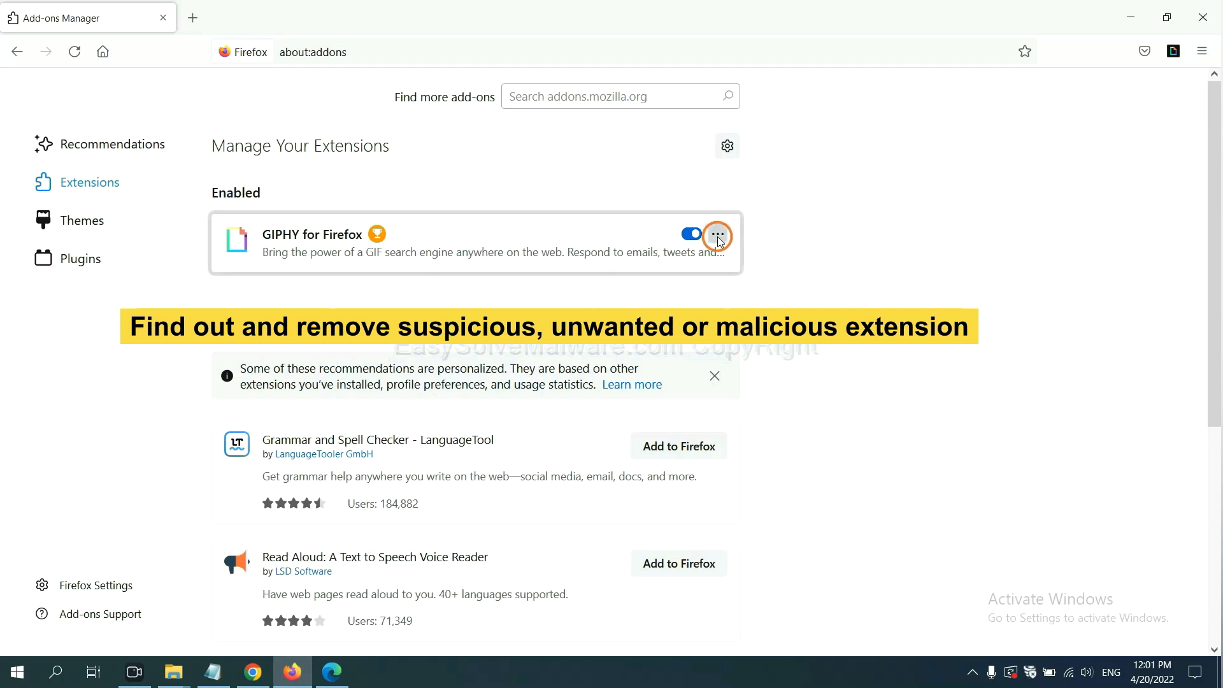
pyautogui.click(716, 233)
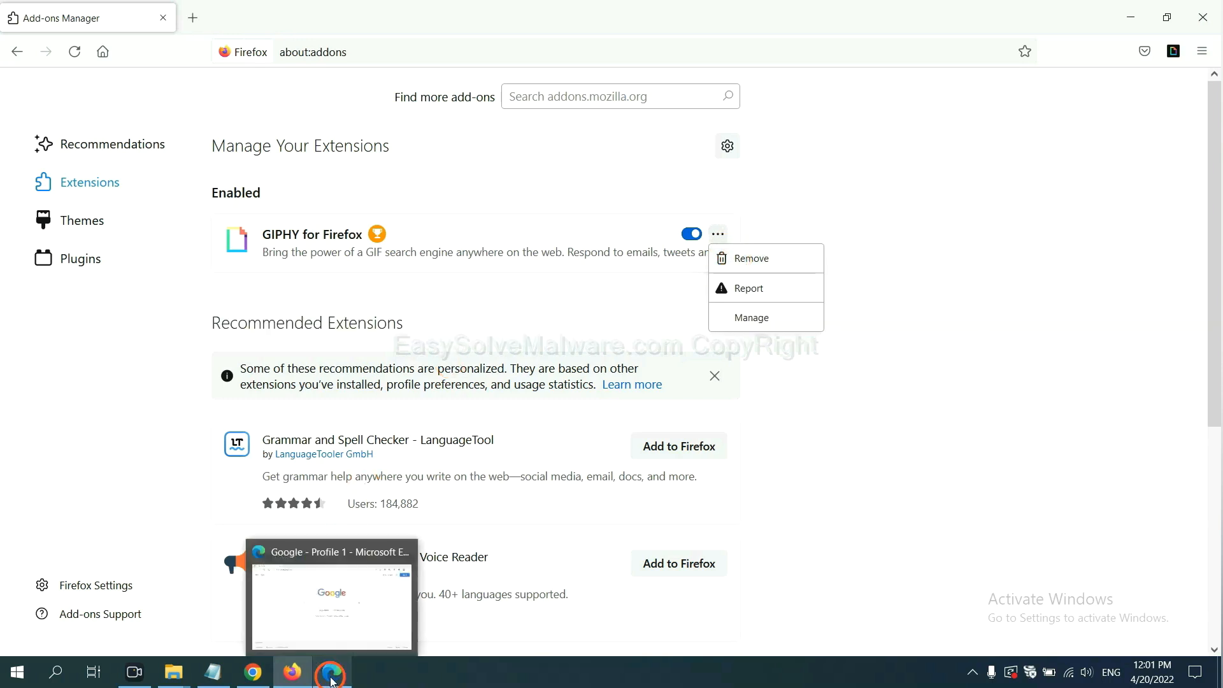
# Step: Remove the ArcVpn Free Fast VPN Proxy extension from Edge's Manage extensions page
pyautogui.click(330, 670)
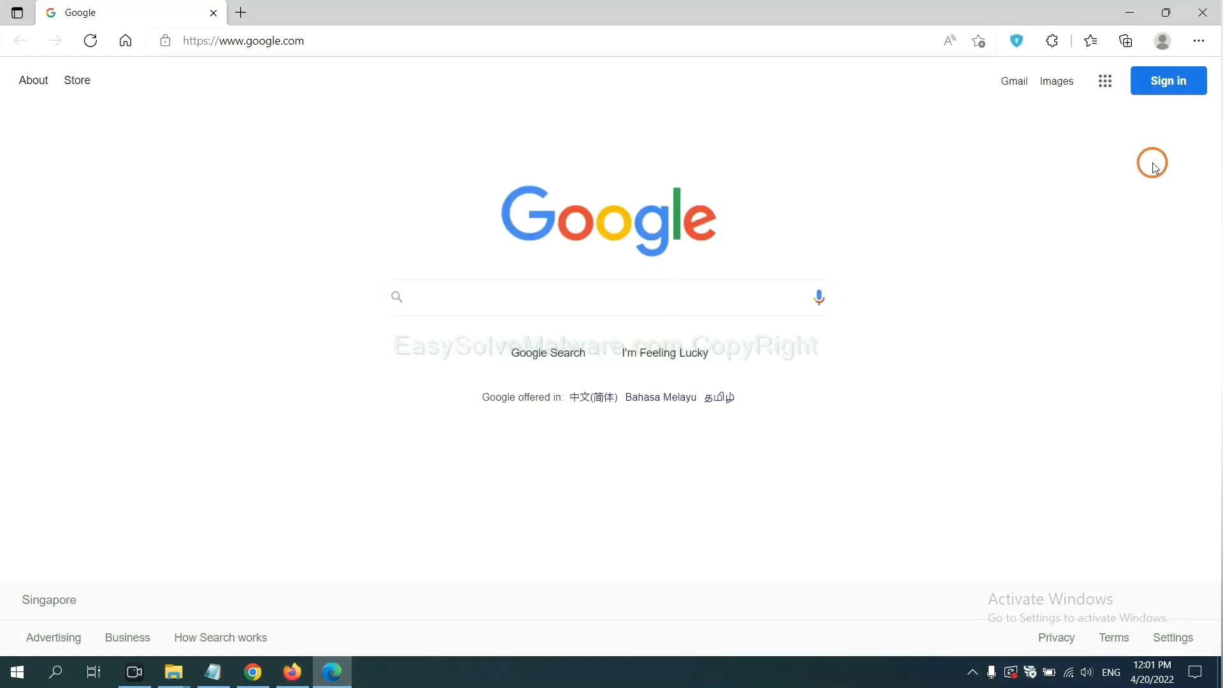
pyautogui.click(1197, 41)
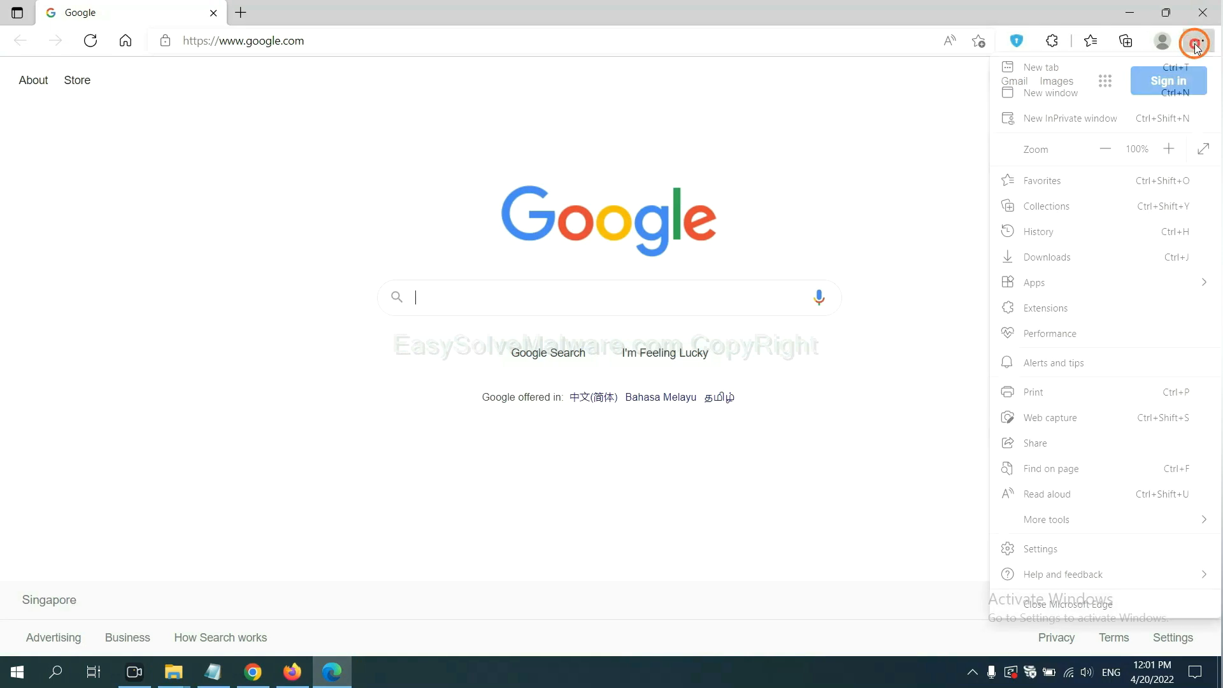
pyautogui.moveTo(1052, 282)
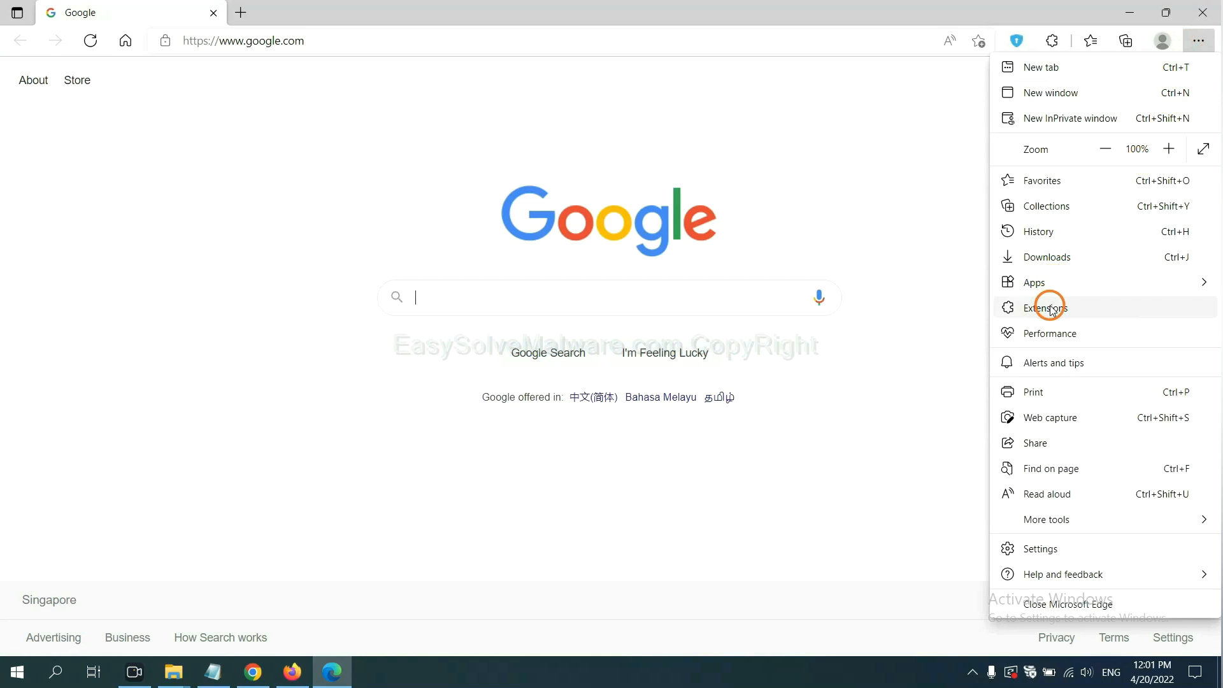
pyautogui.click(1045, 307)
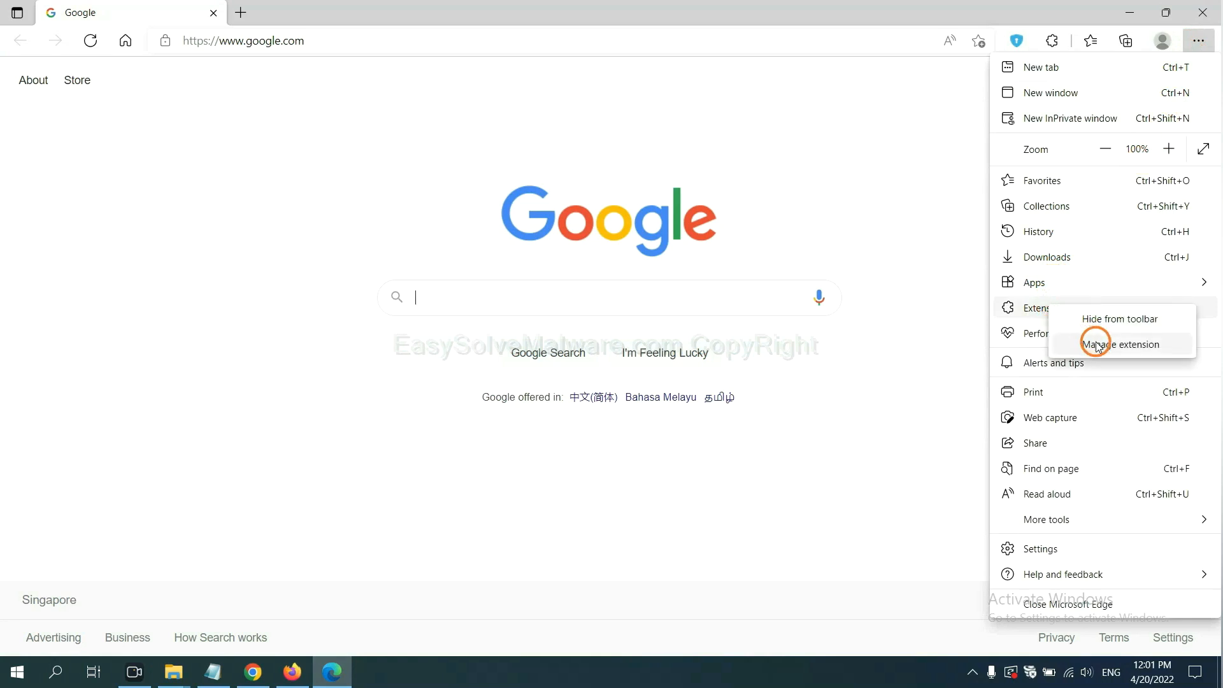
pyautogui.click(1121, 344)
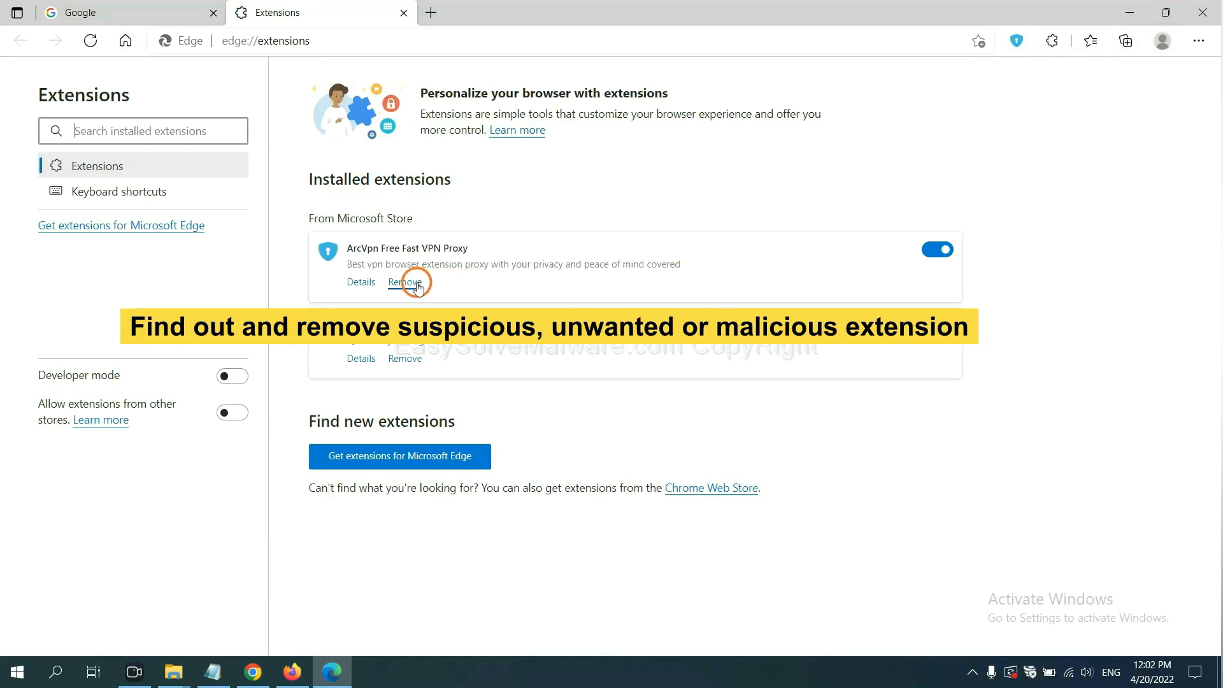
pyautogui.click(404, 281)
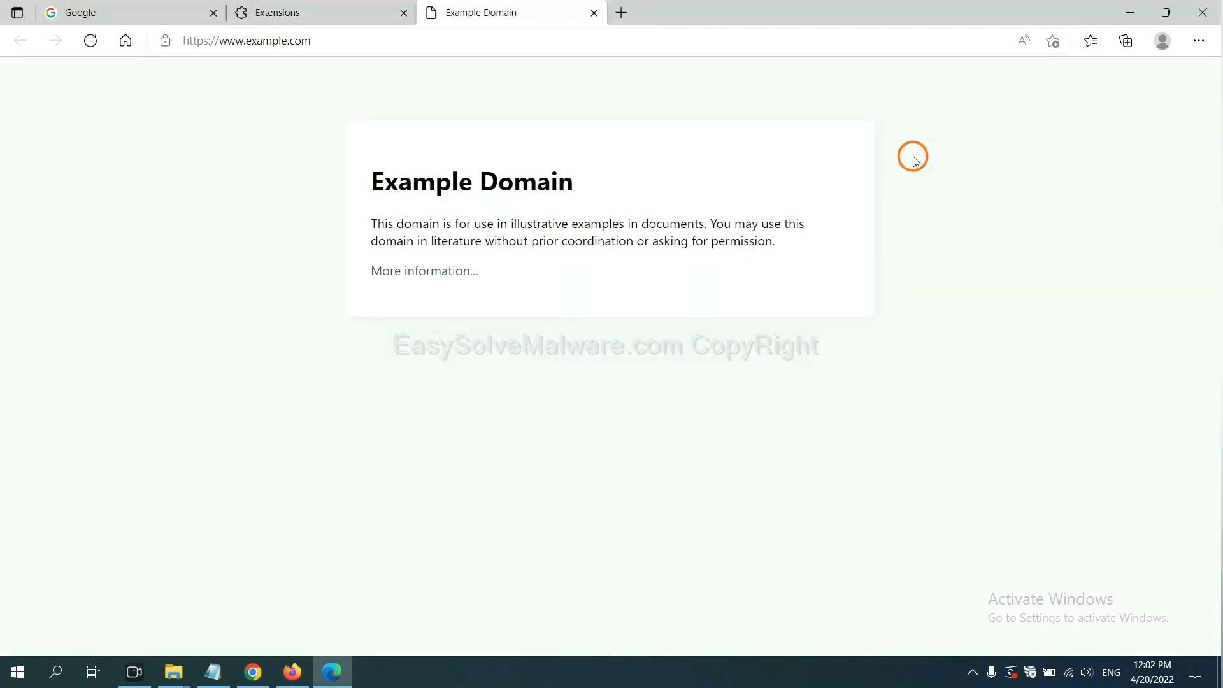
pyautogui.moveTo(787, 259)
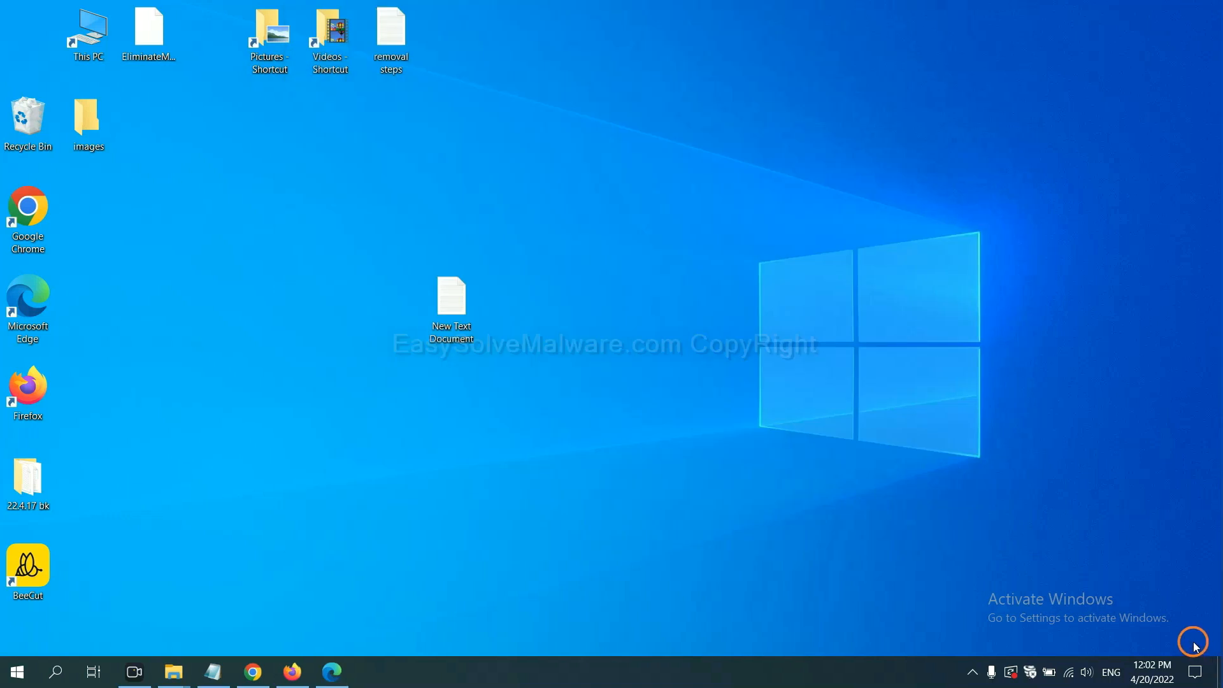
# Step: Review step 4 in the New Text Document note and bring up the Run window with Win+R
pyautogui.doubleClick(451, 305)
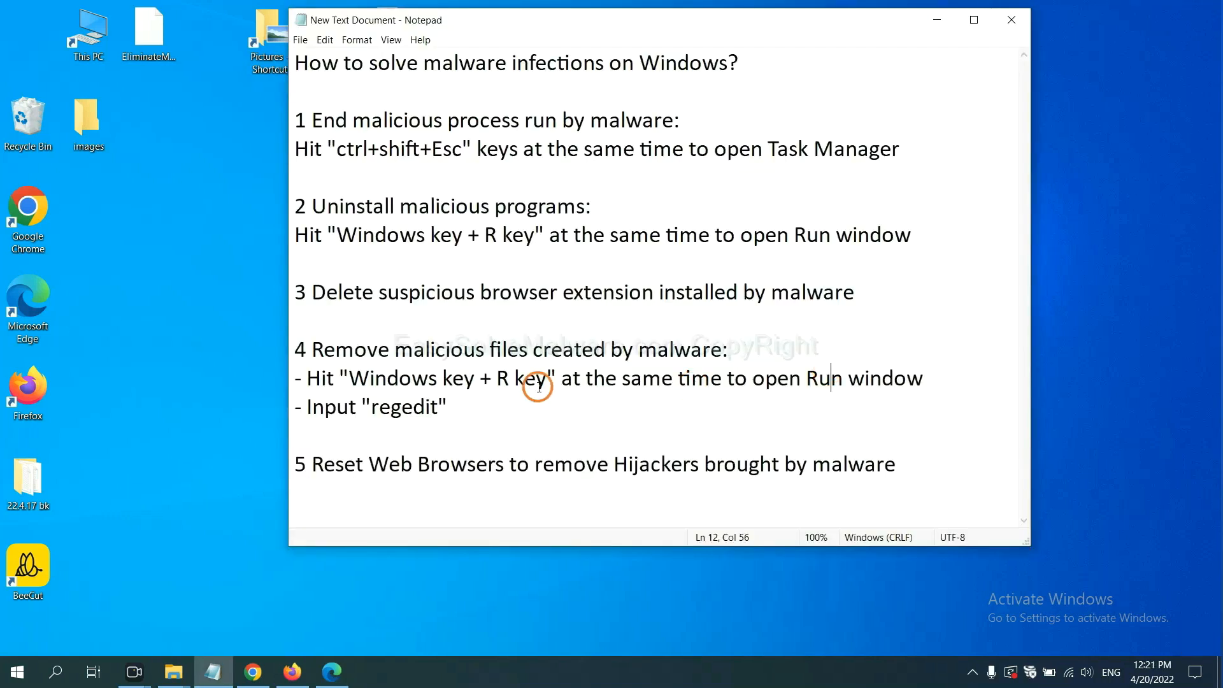
pyautogui.moveTo(445, 353)
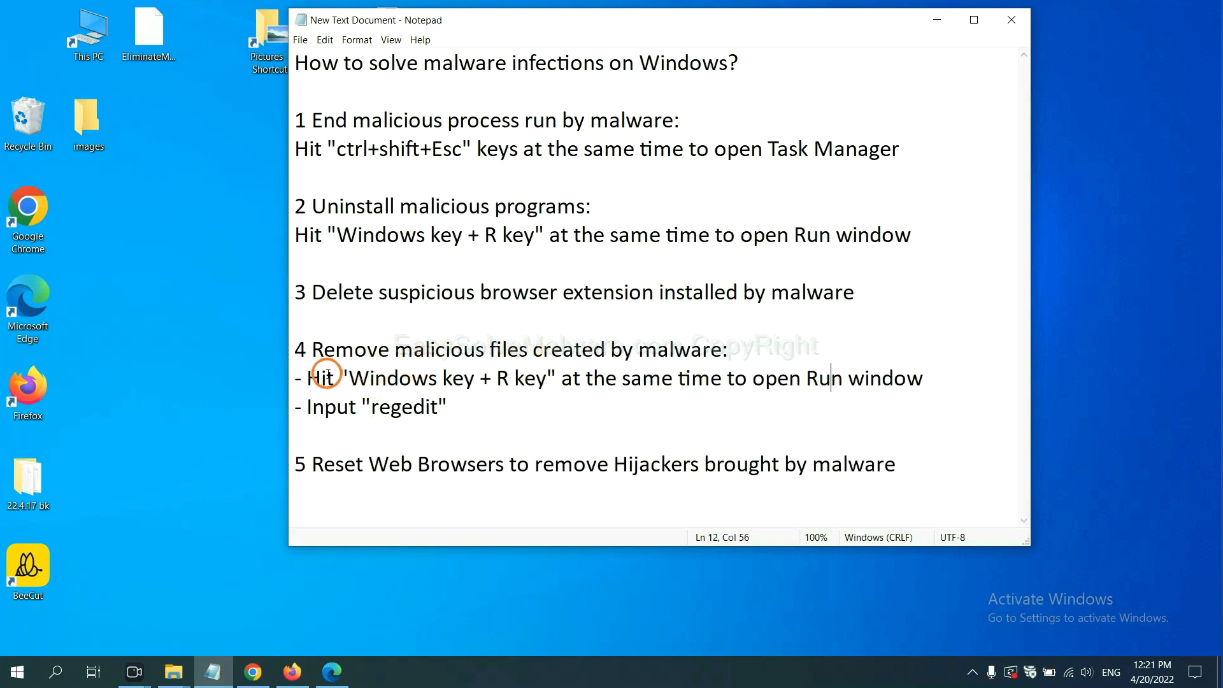
pyautogui.moveTo(310, 378); pyautogui.dragTo(545, 378)
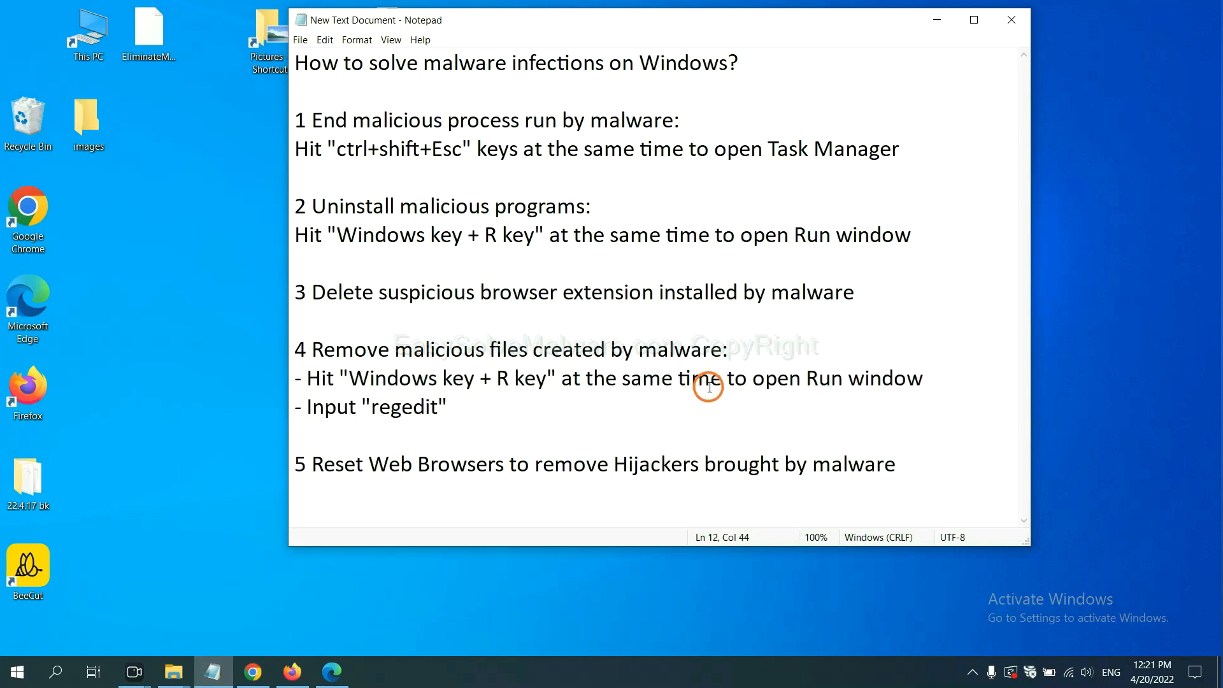
pyautogui.press('Win+r')
pyautogui.write('regedit')
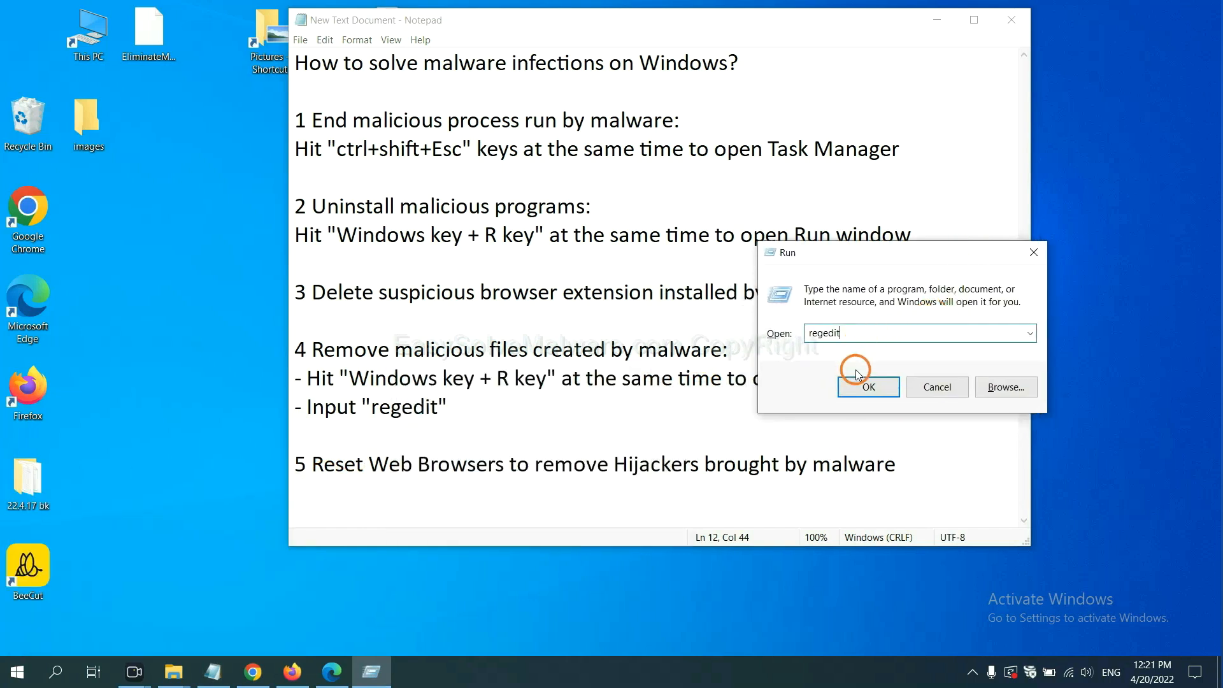
# Step: Launch Registry Editor and search the registry (Edit > Find) for the malware name 'be'
pyautogui.click(867, 386)
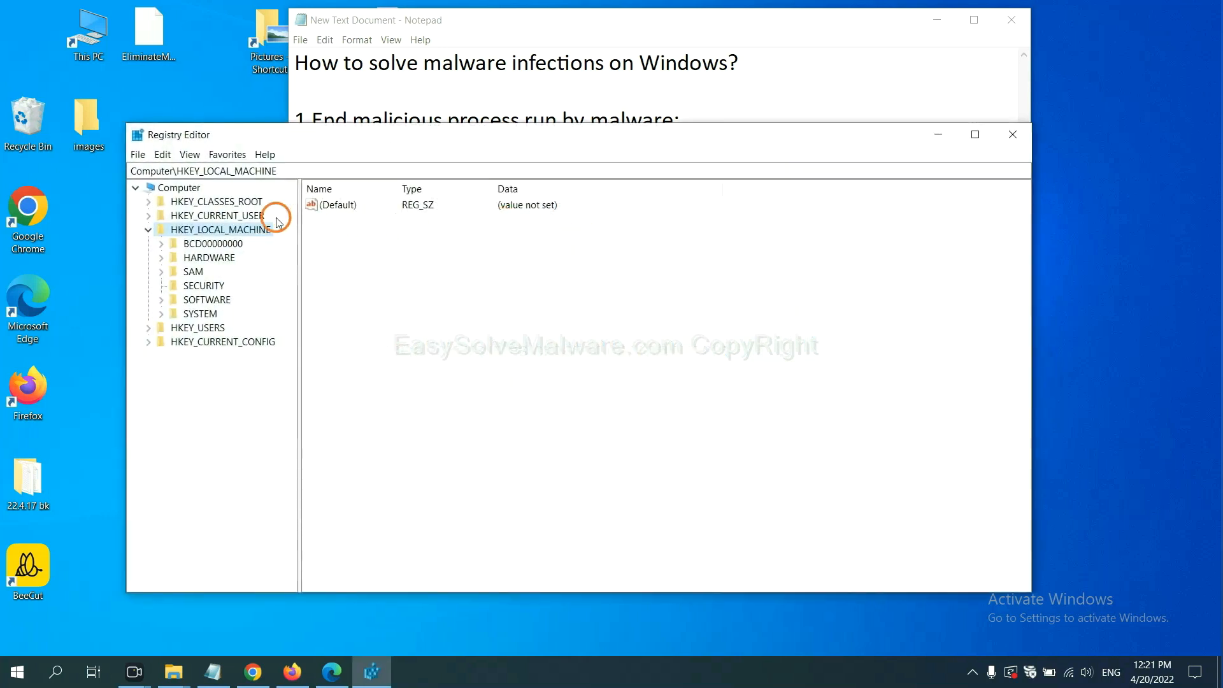
pyautogui.moveTo(163, 153)
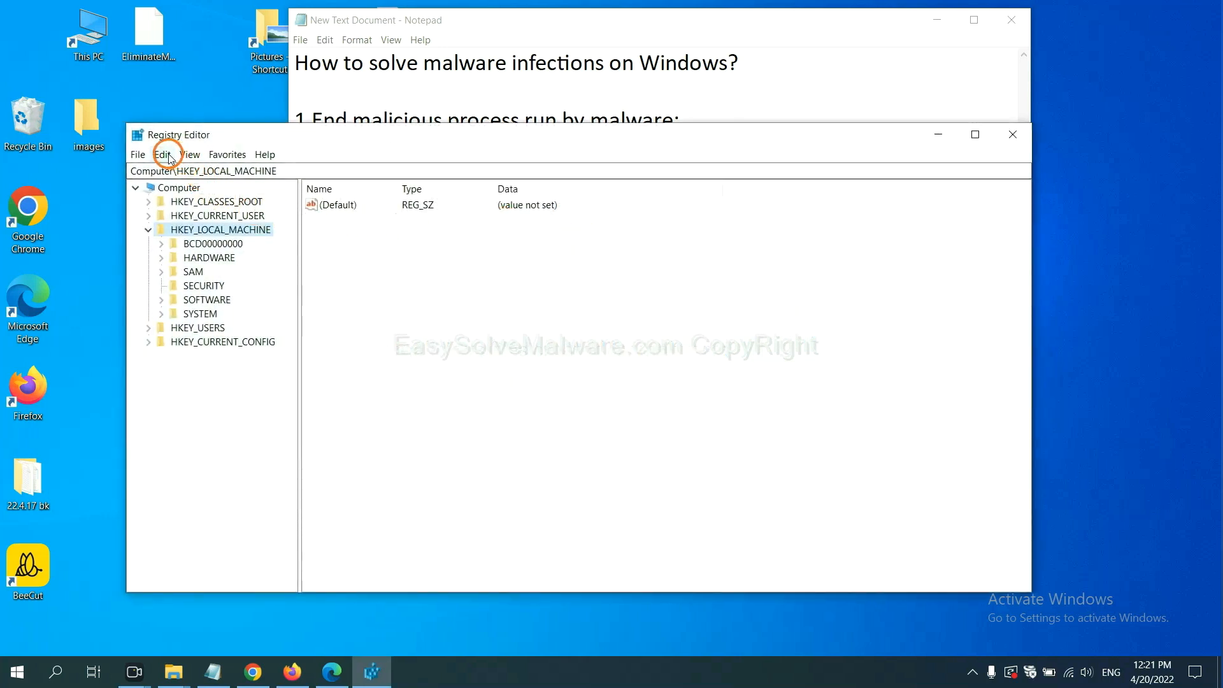
pyautogui.click(163, 154)
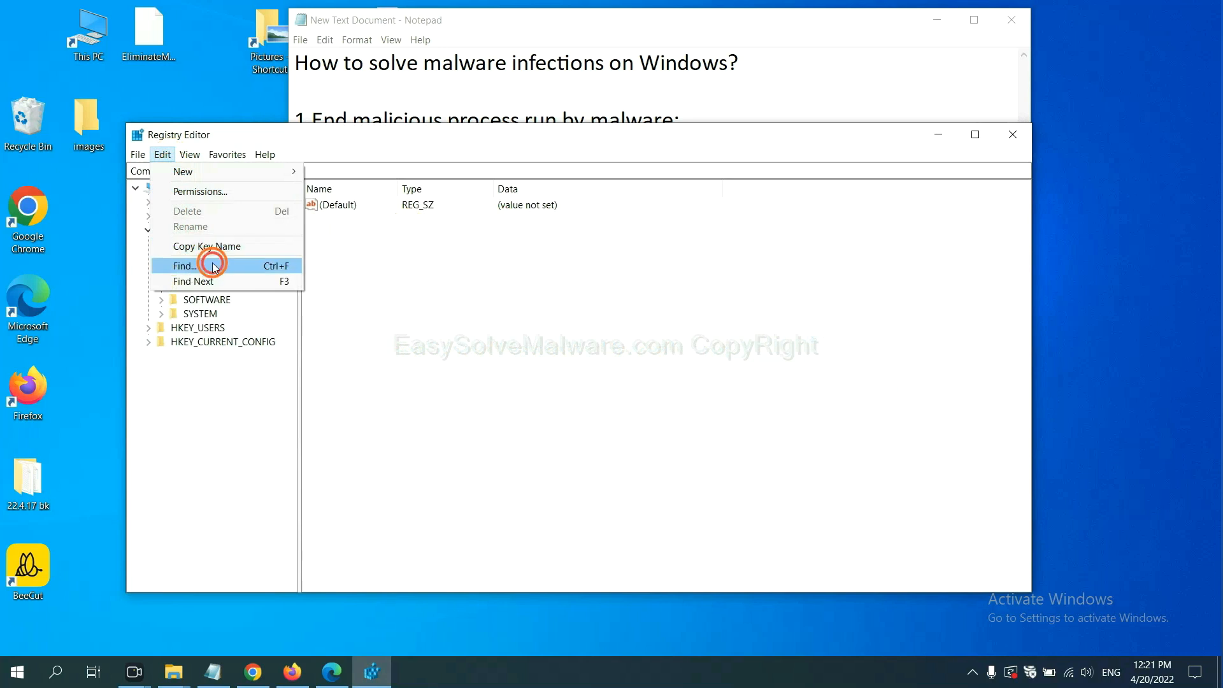
pyautogui.click(184, 265)
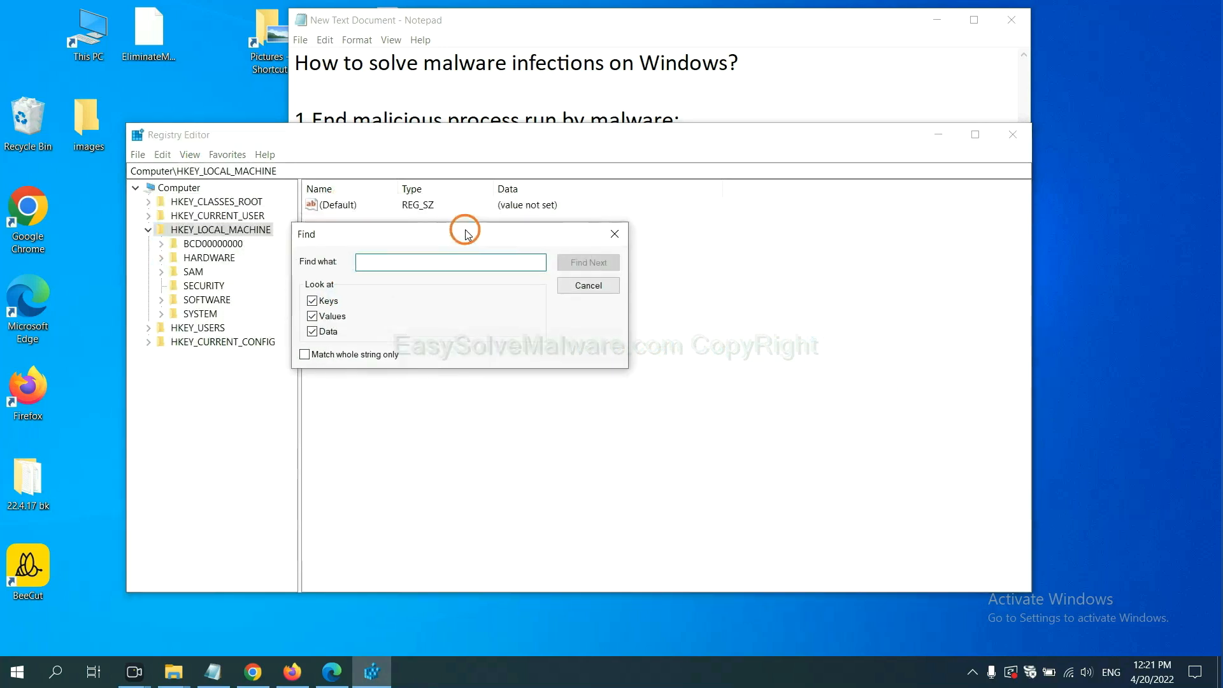
pyautogui.click(451, 261)
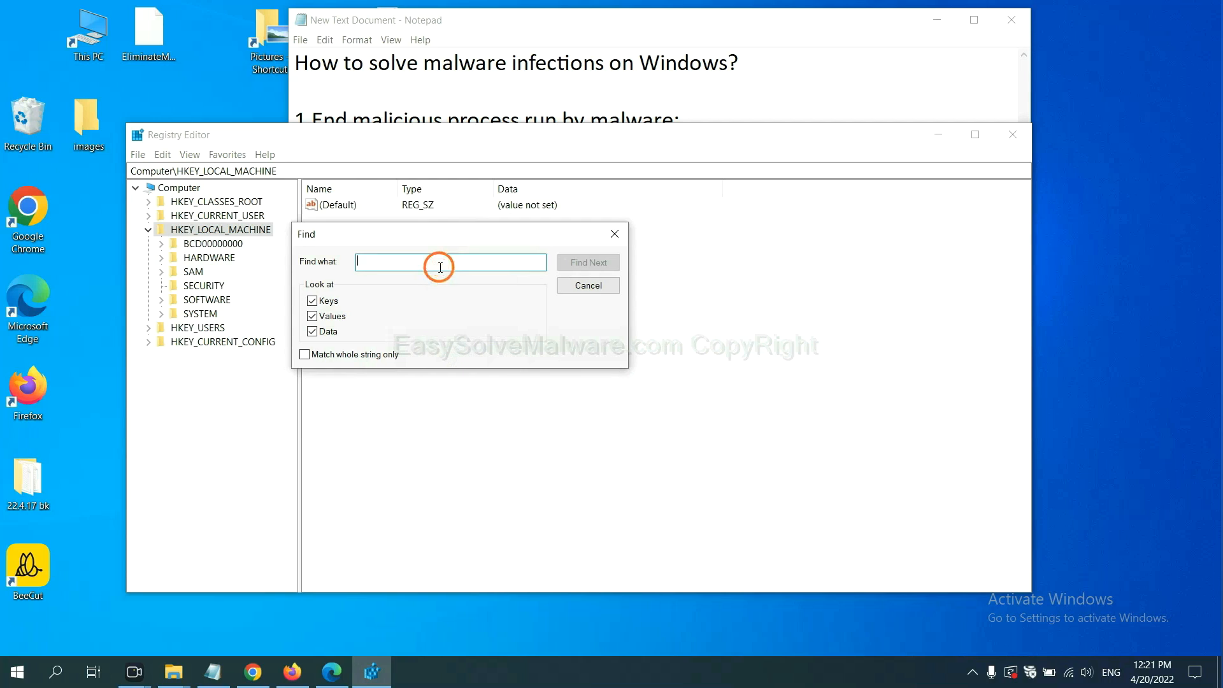
pyautogui.write('Input the name of malware')
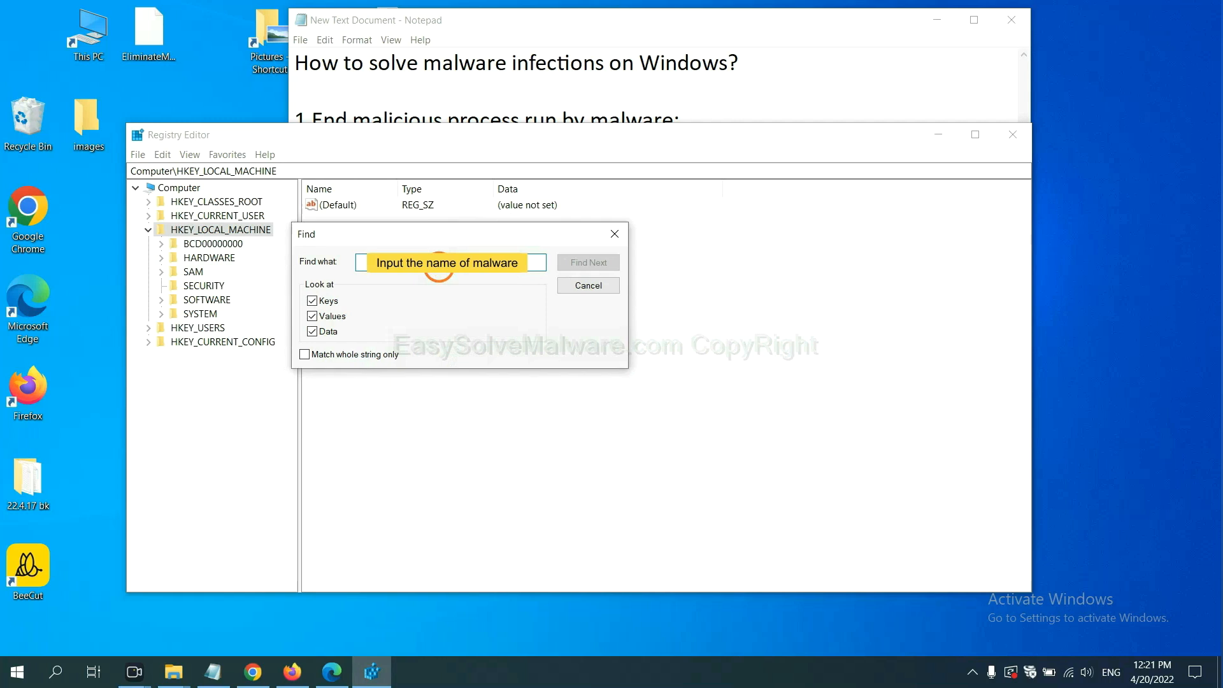
pyautogui.write('be')
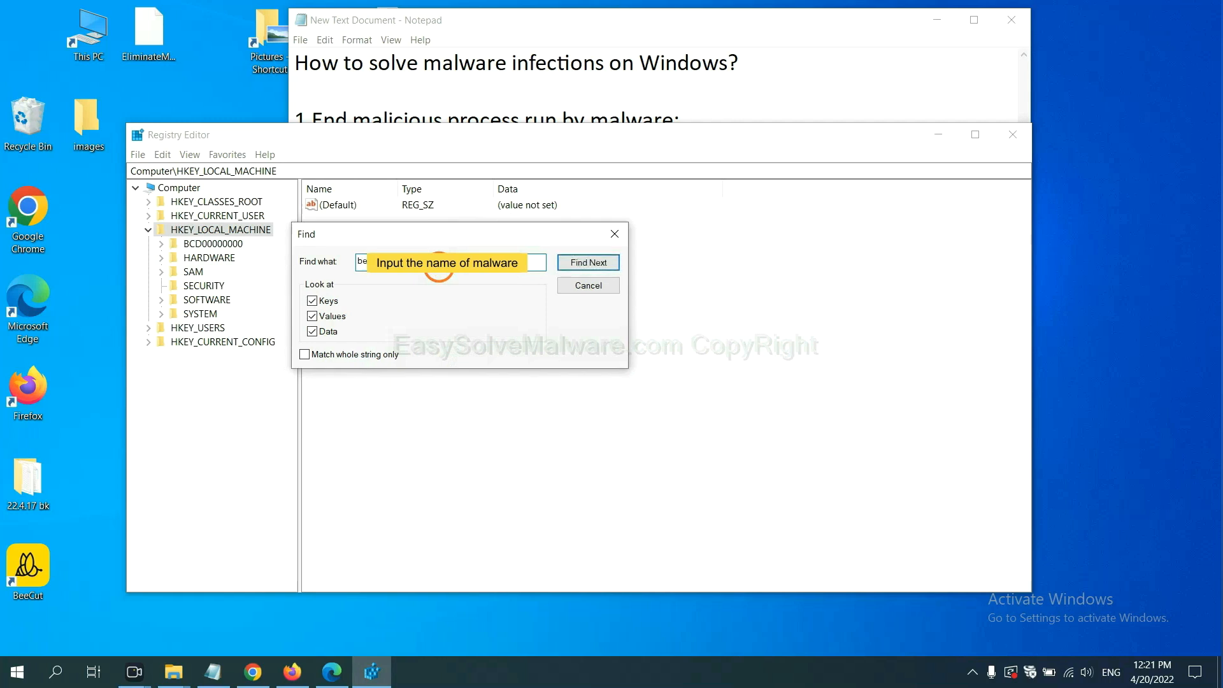
pyautogui.click(587, 262)
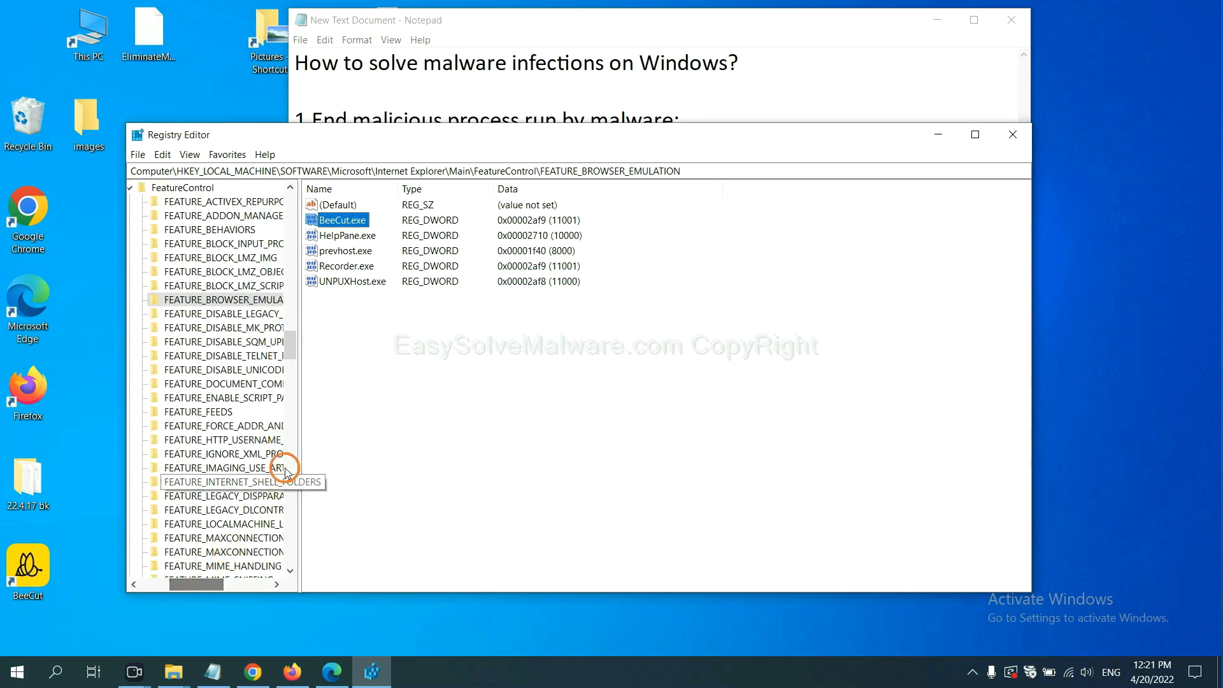
pyautogui.moveTo(333, 388)
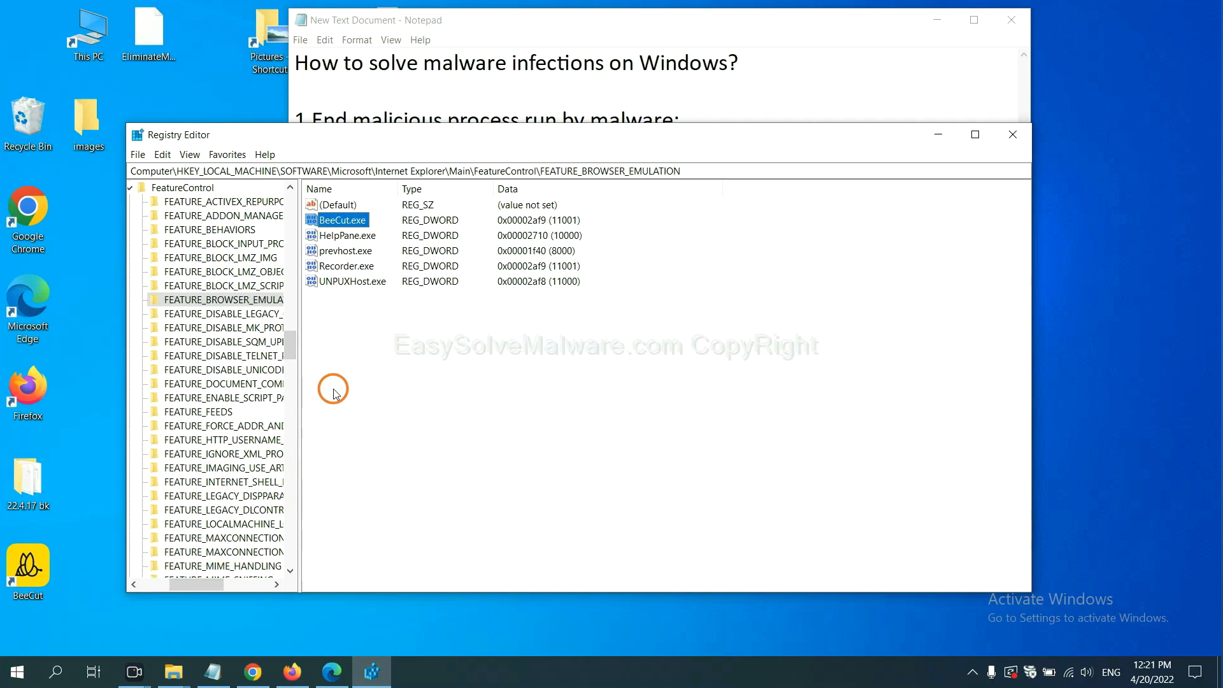
pyautogui.moveTo(268, 312)
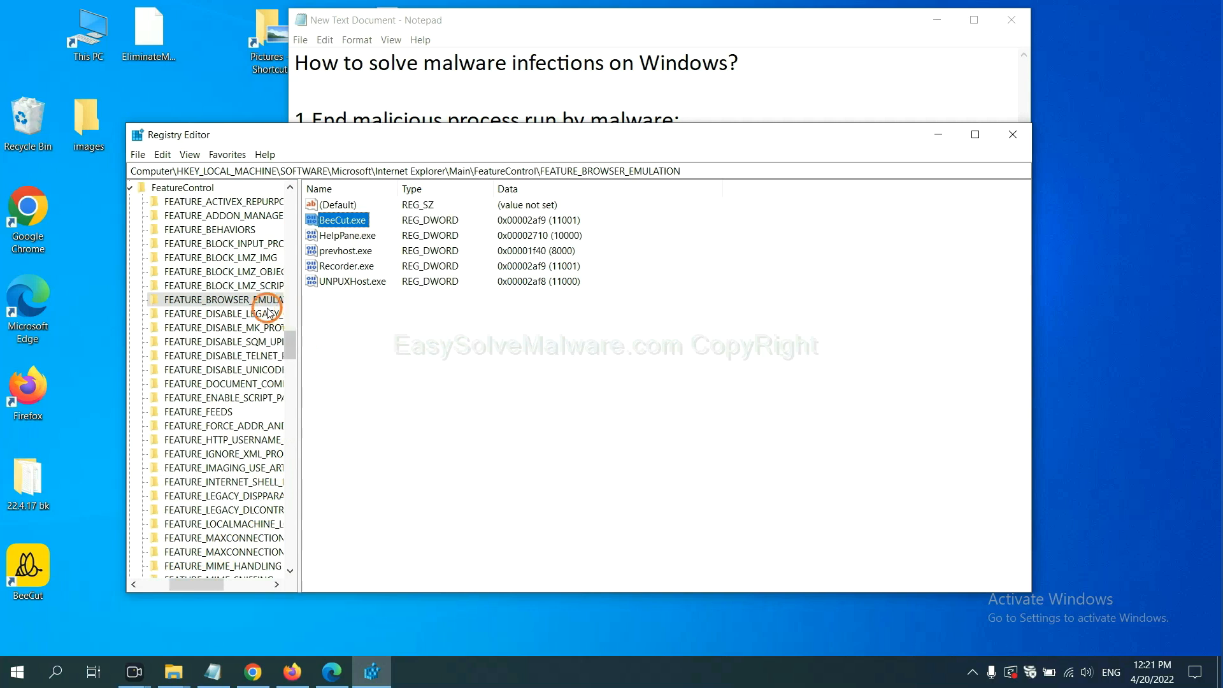
pyautogui.rightClick(226, 299)
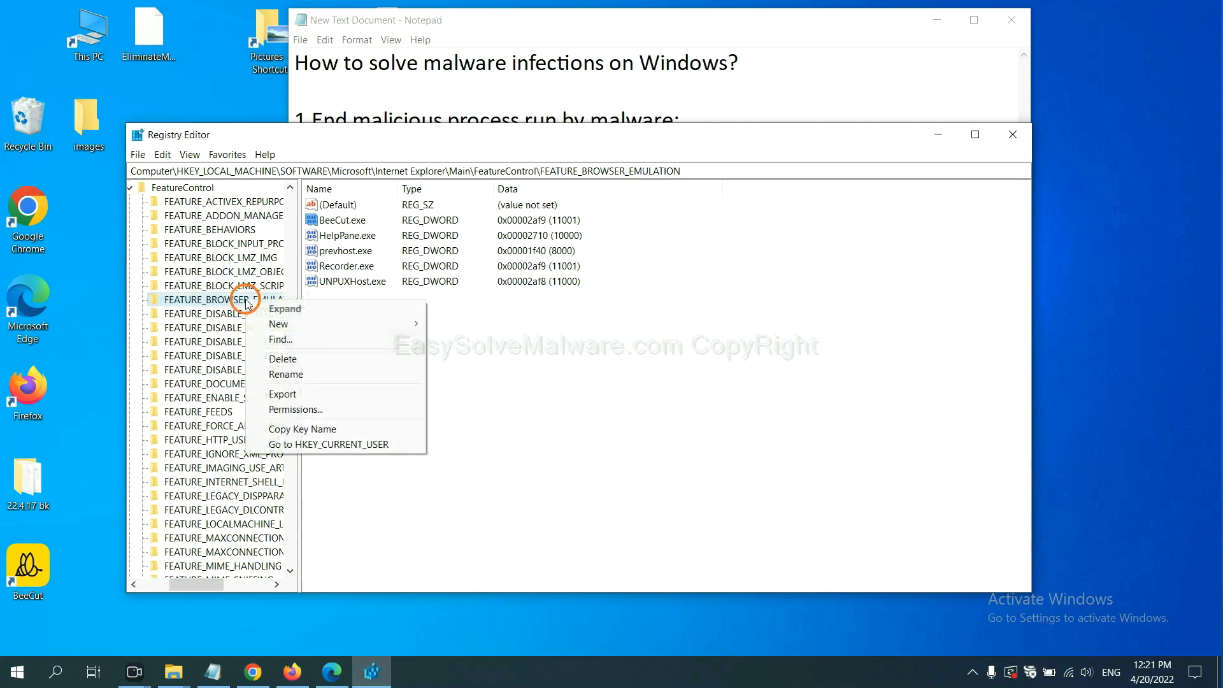
pyautogui.moveTo(283, 308)
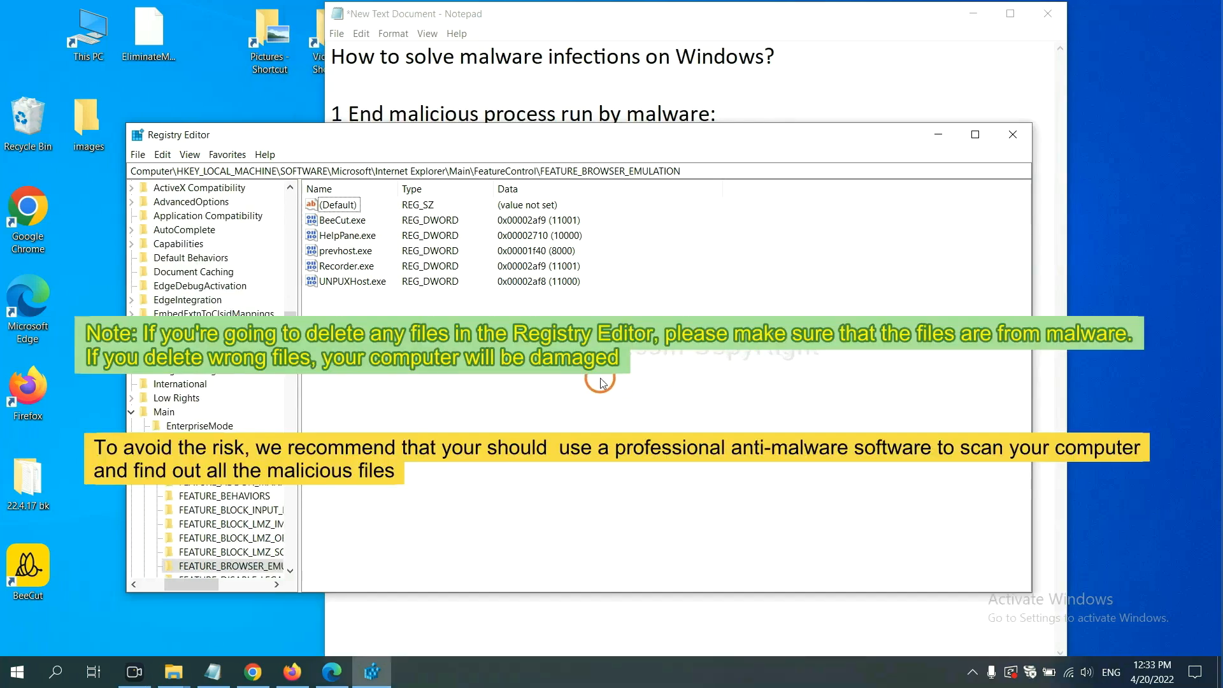
pyautogui.moveTo(581, 389)
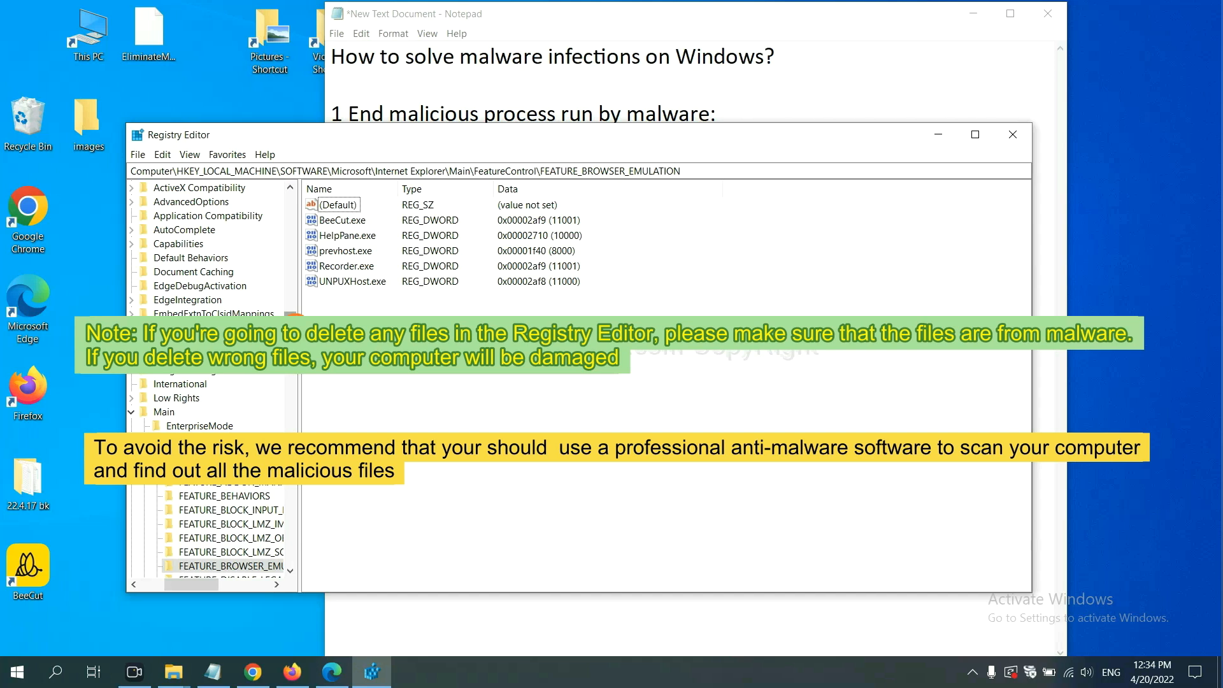
# Step: Bring the easysolvemalware.com guide forward in Chrome and scroll to its Quick Menu
pyautogui.click(425, 389)
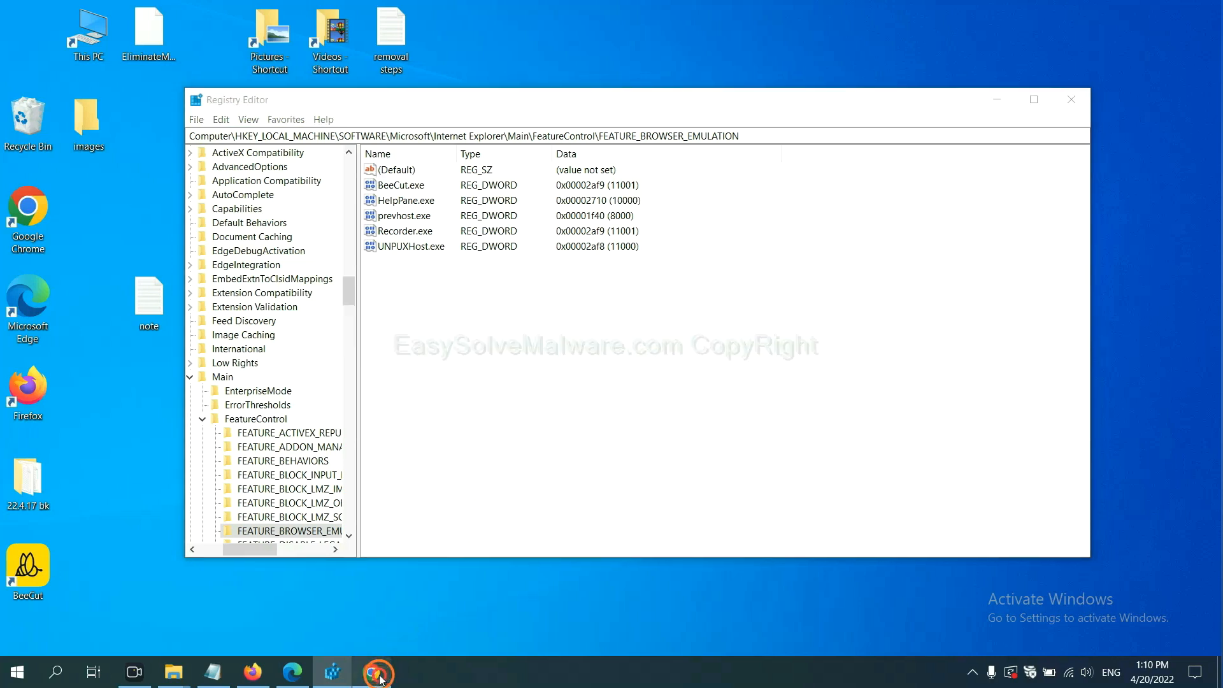
pyautogui.click(378, 670)
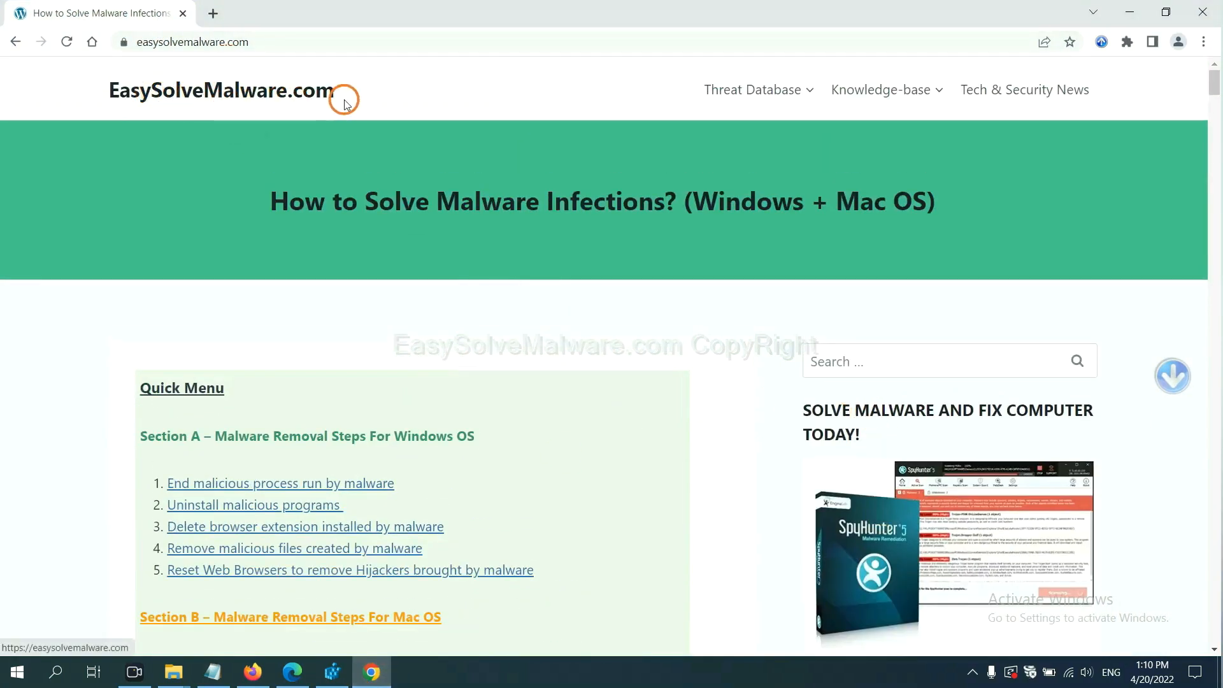
pyautogui.scroll(-3)
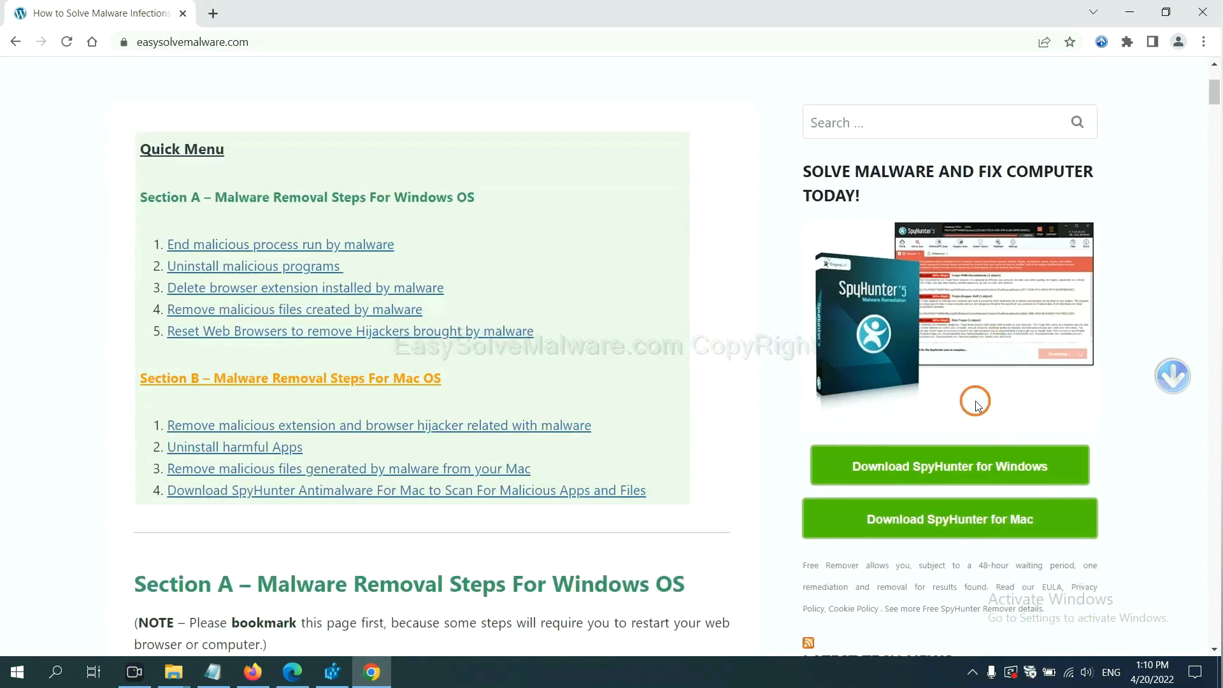
pyautogui.moveTo(932, 338)
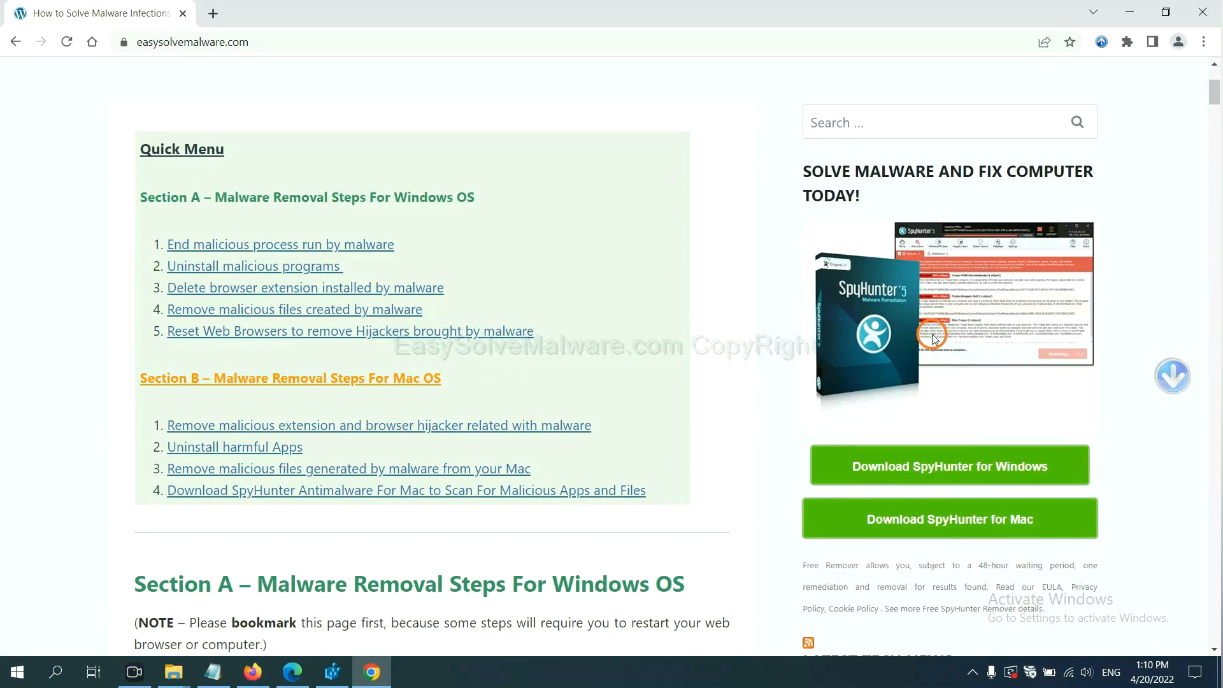
pyautogui.moveTo(949, 464)
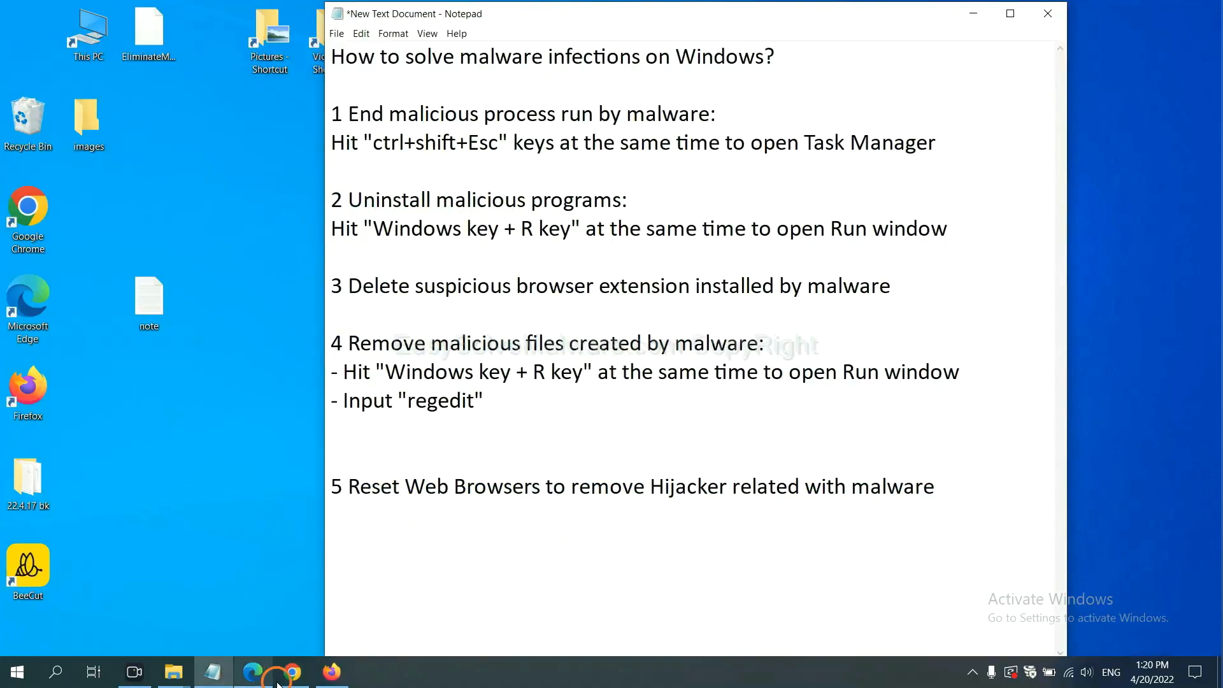
# Step: Search Chrome settings for 'reset' and choose Restore settings to their original defaults
pyautogui.click(291, 671)
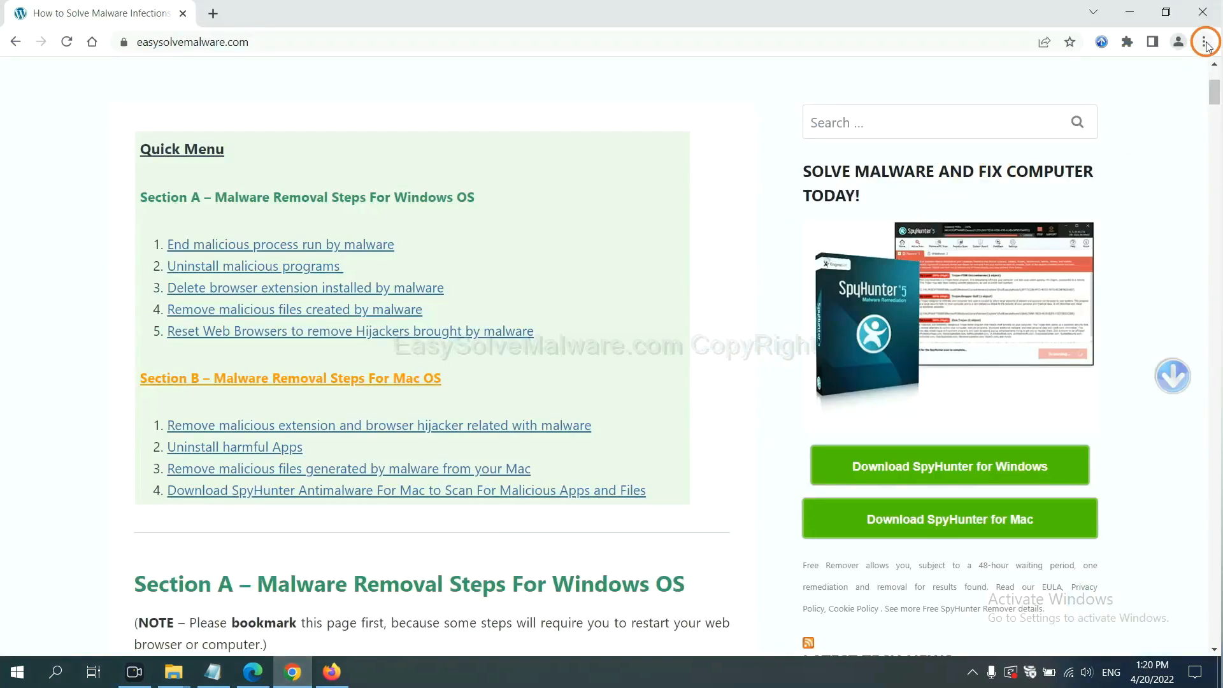
pyautogui.click(1205, 42)
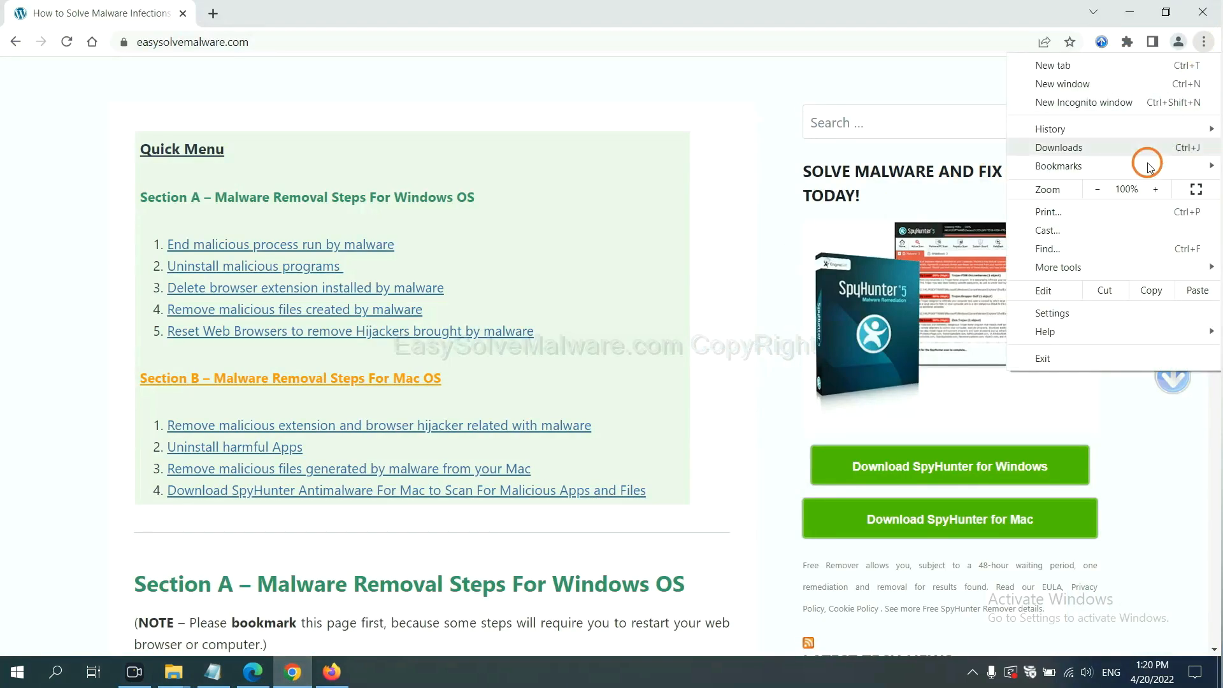
pyautogui.click(1051, 312)
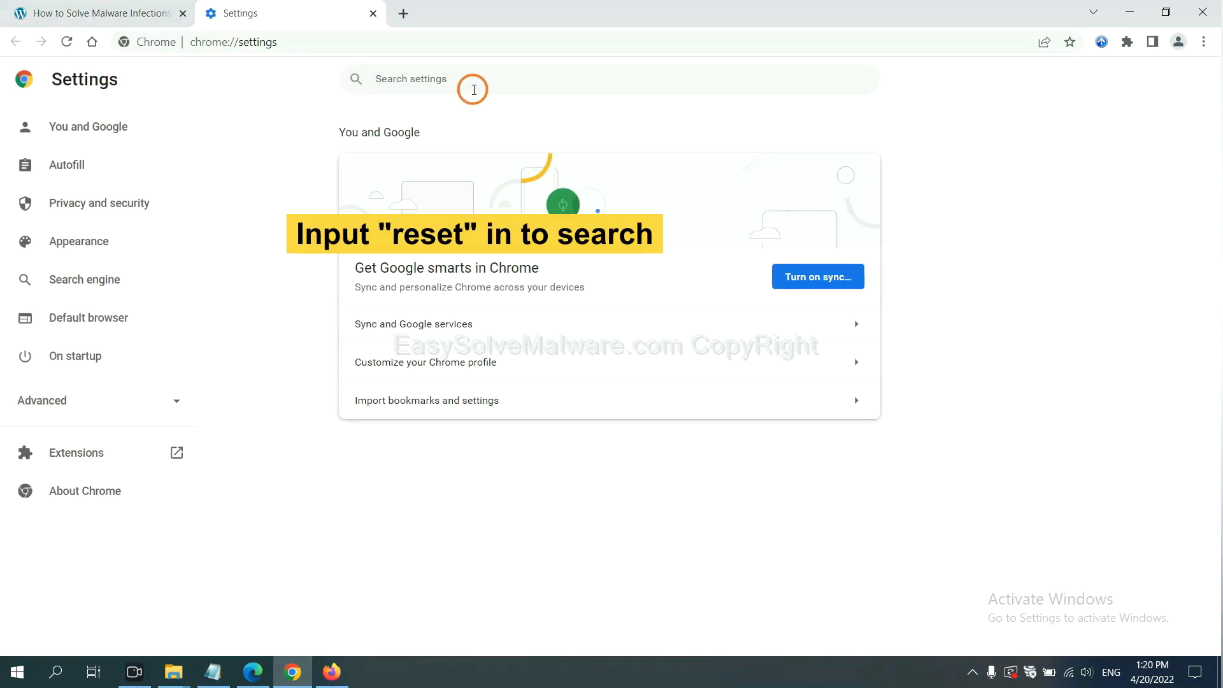
pyautogui.write('reset')
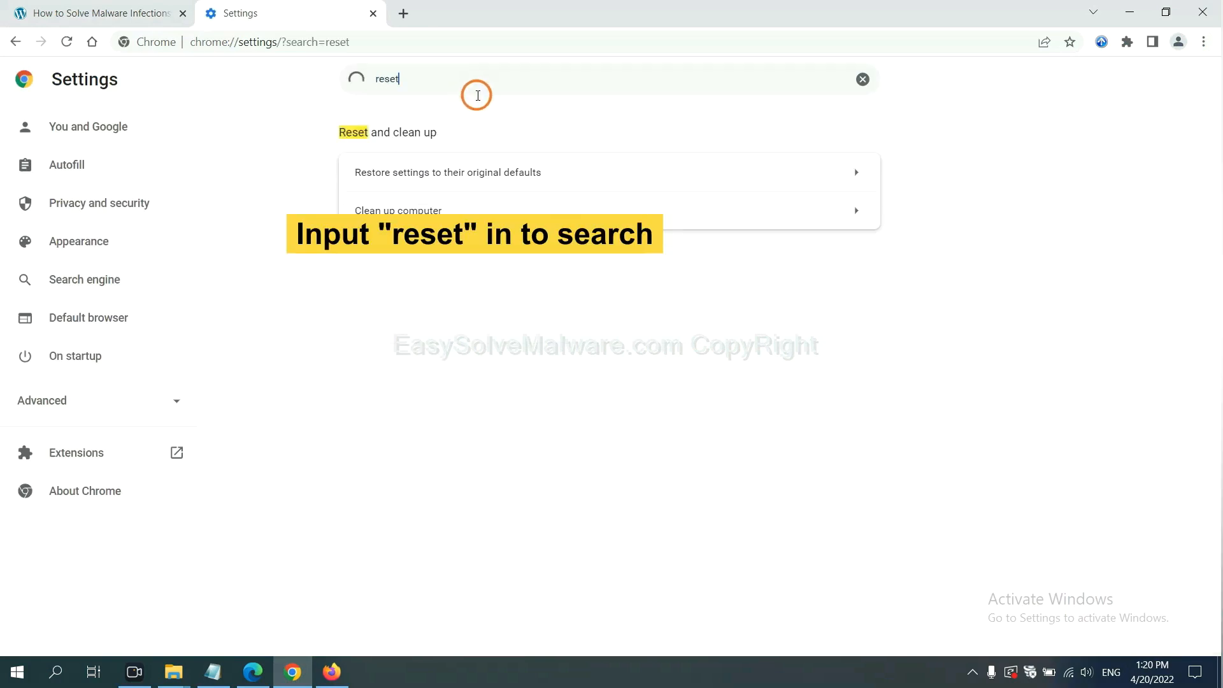
pyautogui.click(447, 171)
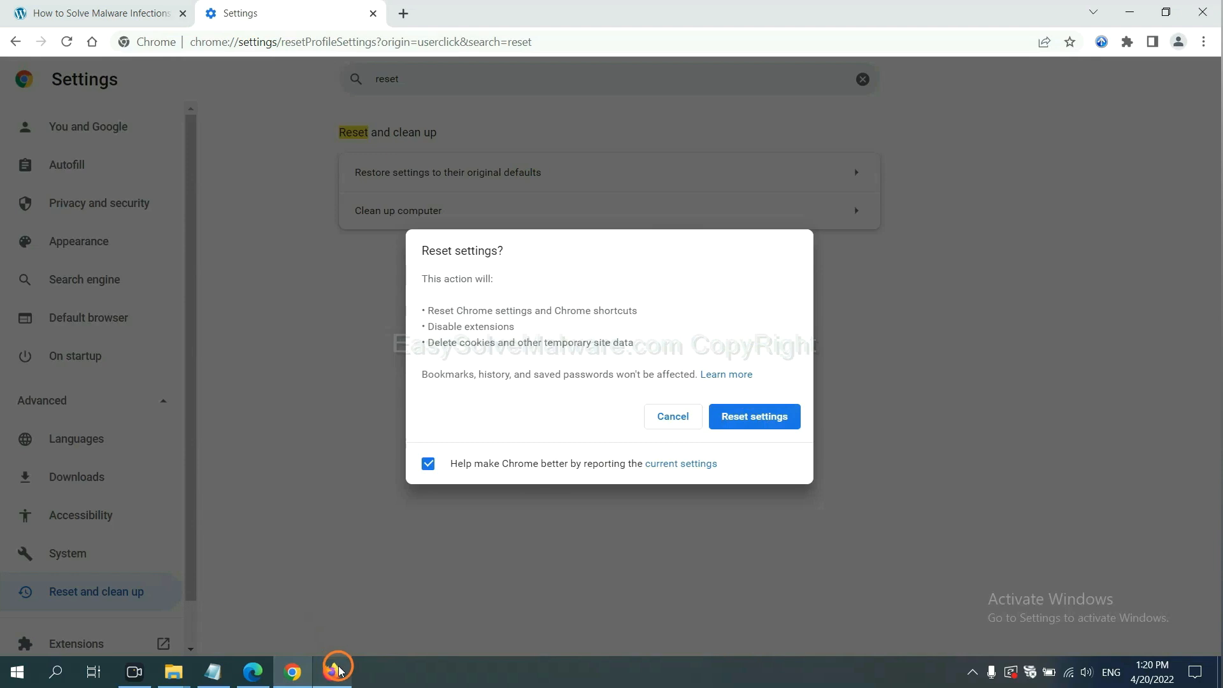
# Step: Reach Firefox's Troubleshooting Information via Help and start Refresh Firefox to defaults
pyautogui.click(337, 670)
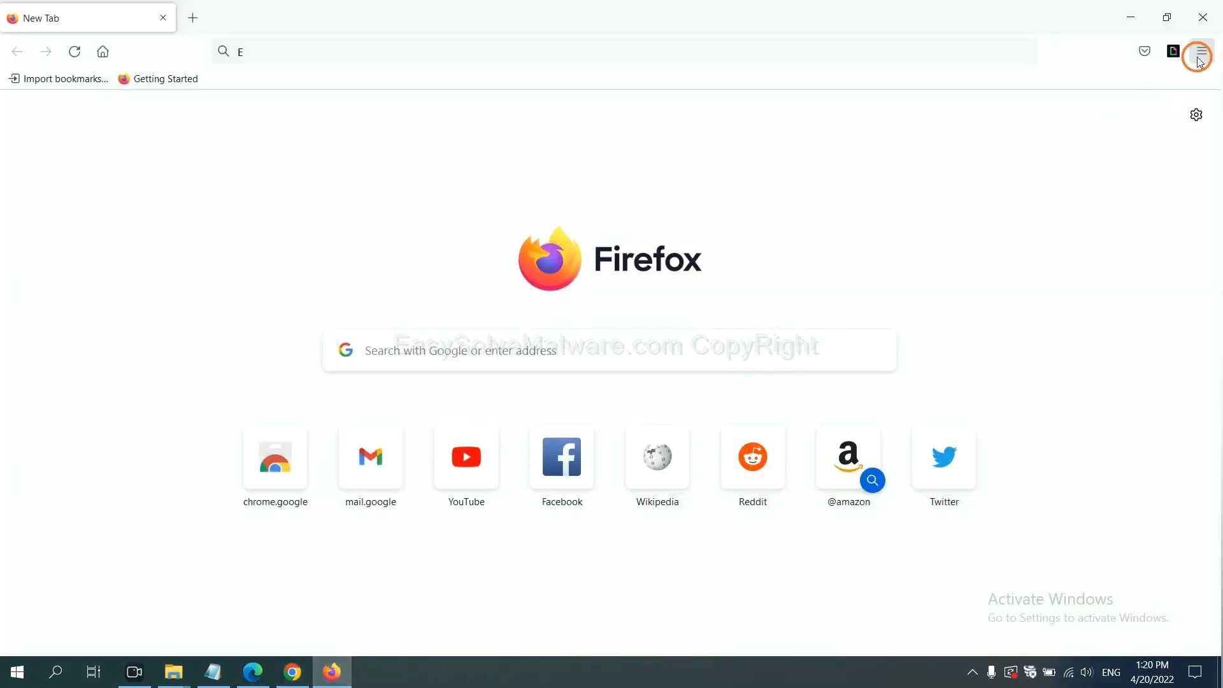
pyautogui.click(1199, 52)
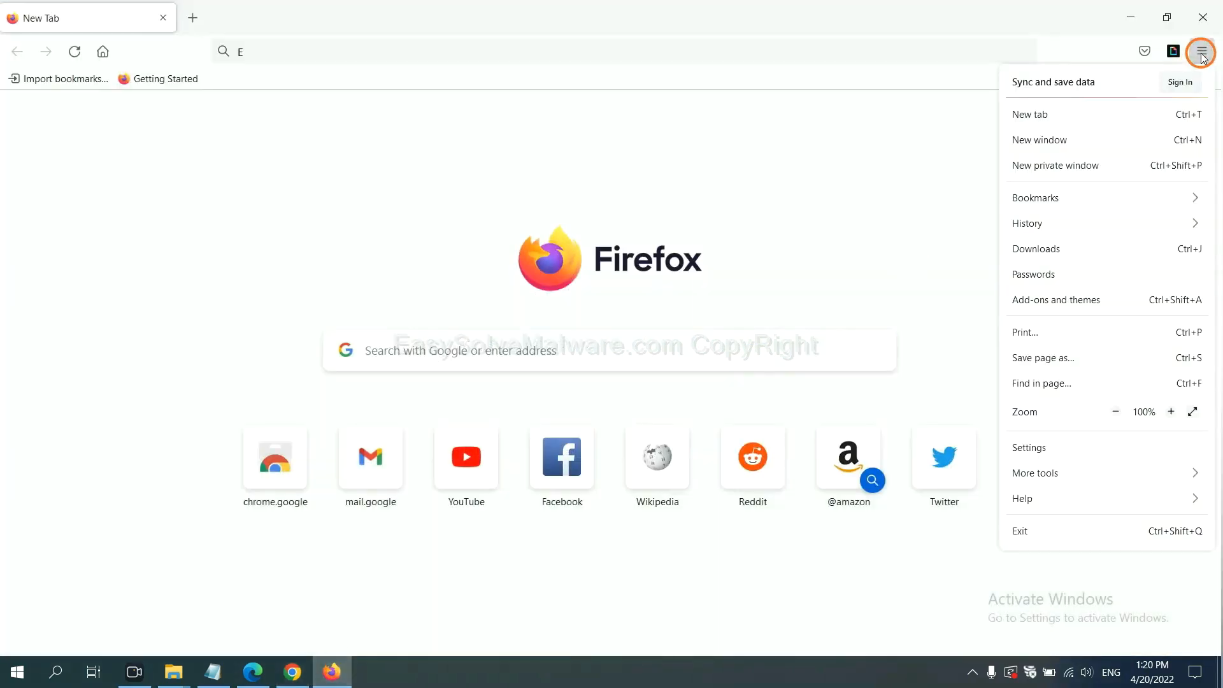
pyautogui.moveTo(1050, 498)
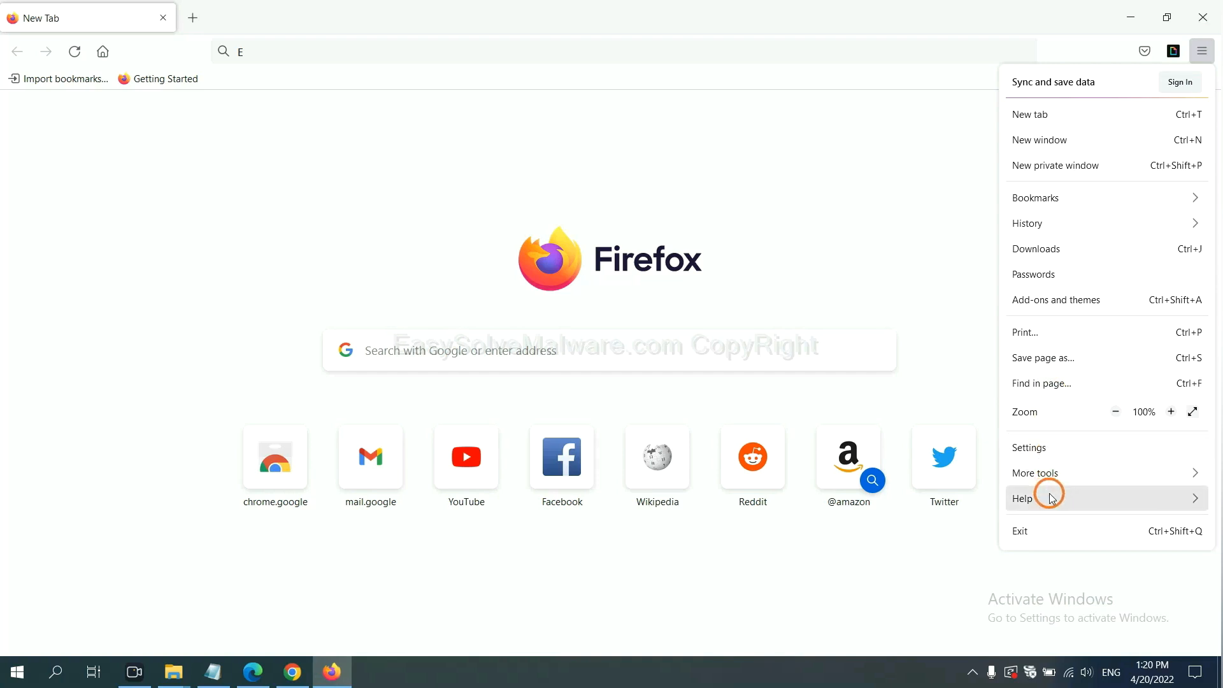
pyautogui.click(1022, 498)
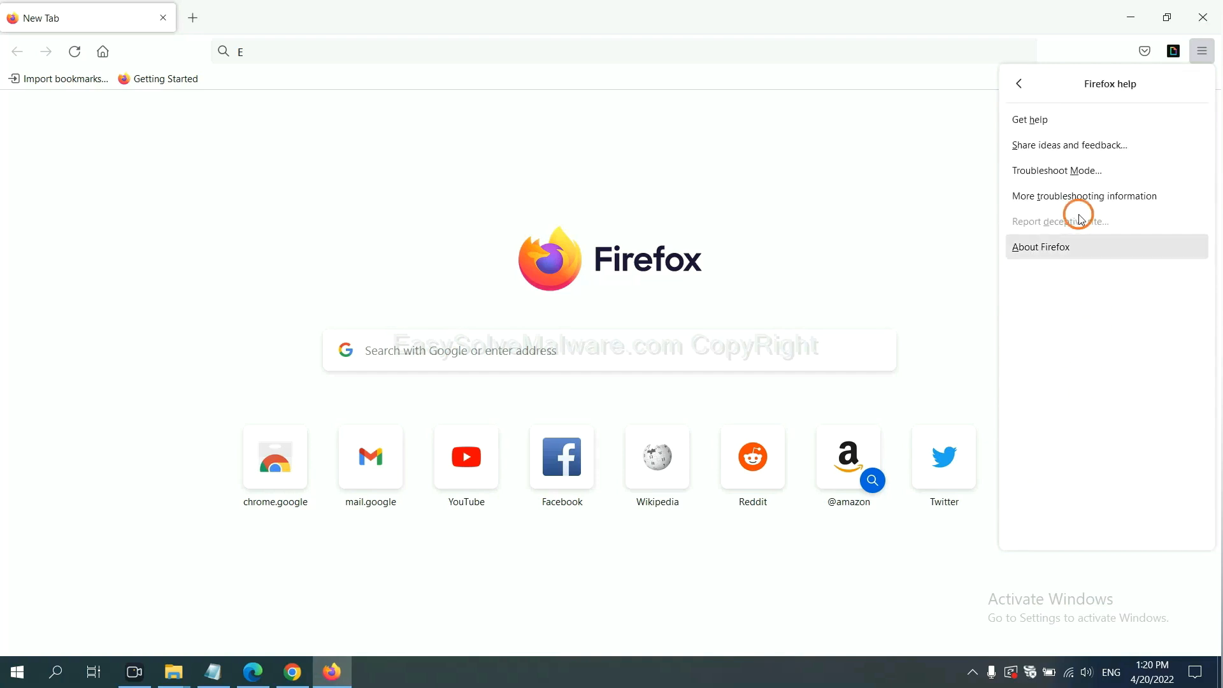
pyautogui.moveTo(1083, 196)
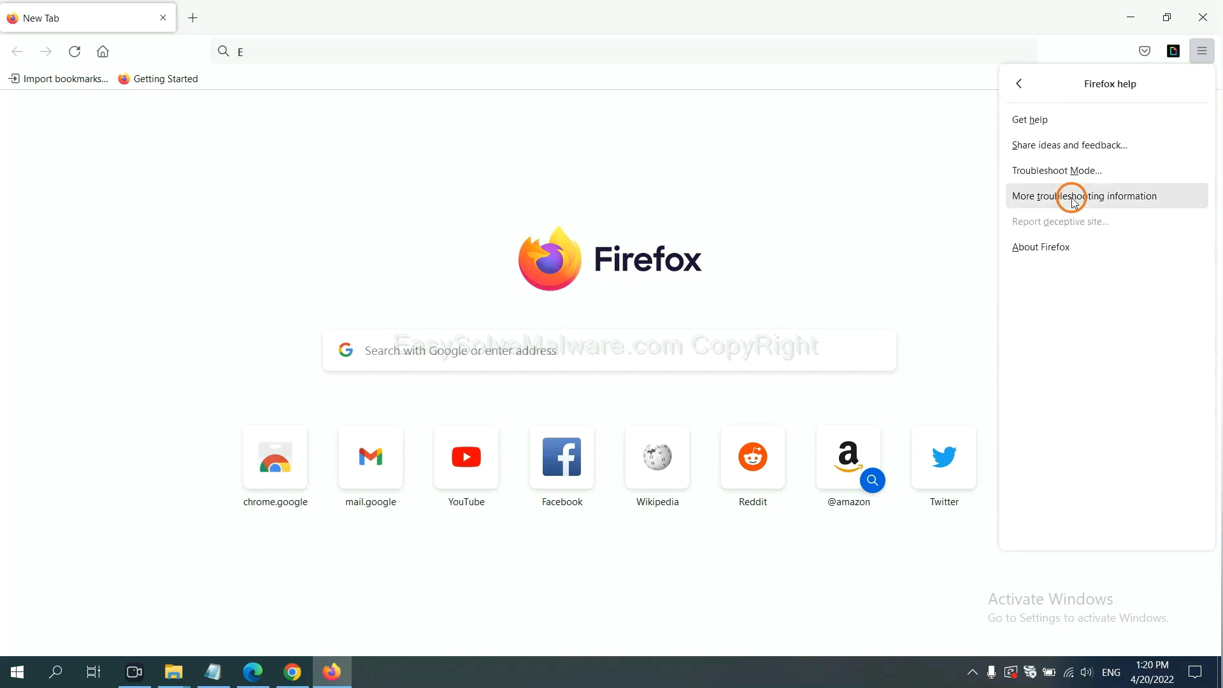
pyautogui.click(1085, 196)
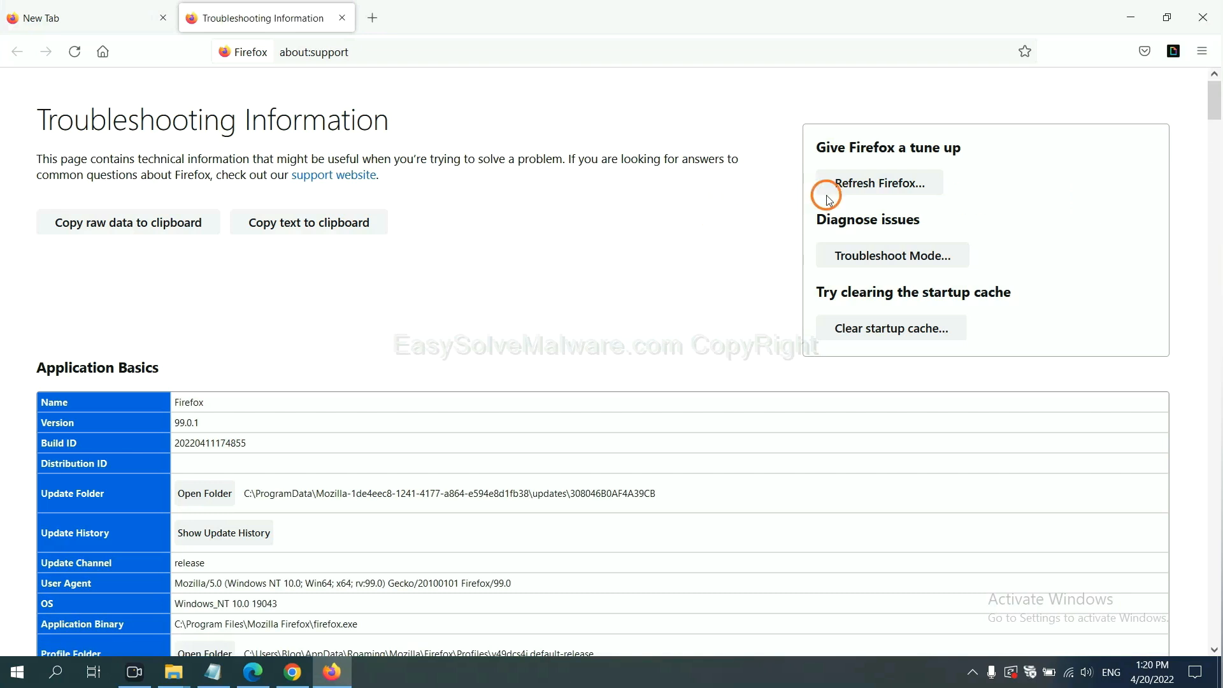
pyautogui.moveTo(857, 187)
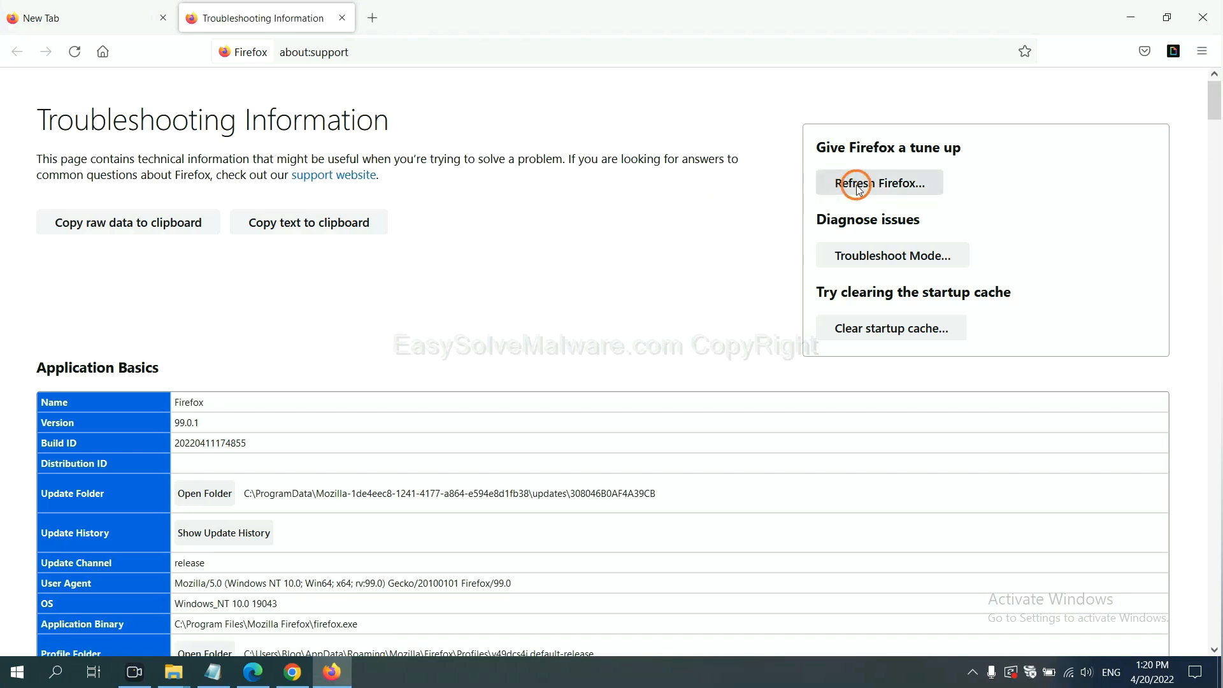
pyautogui.click(878, 183)
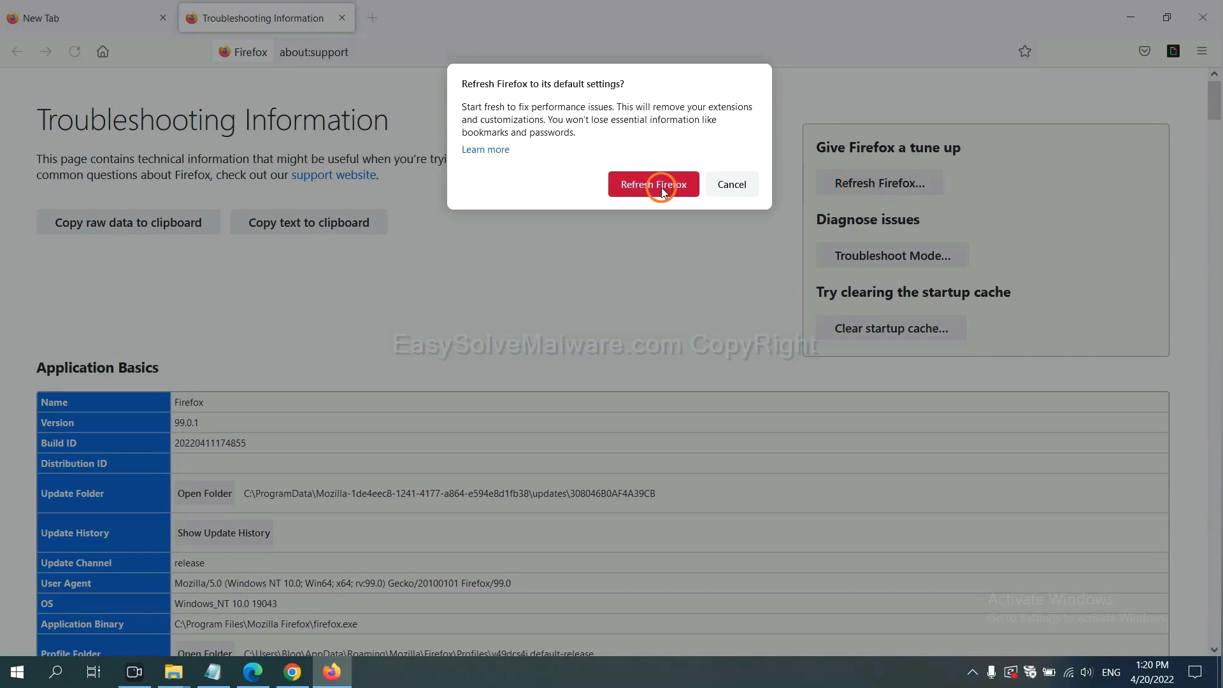
pyautogui.moveTo(278, 598)
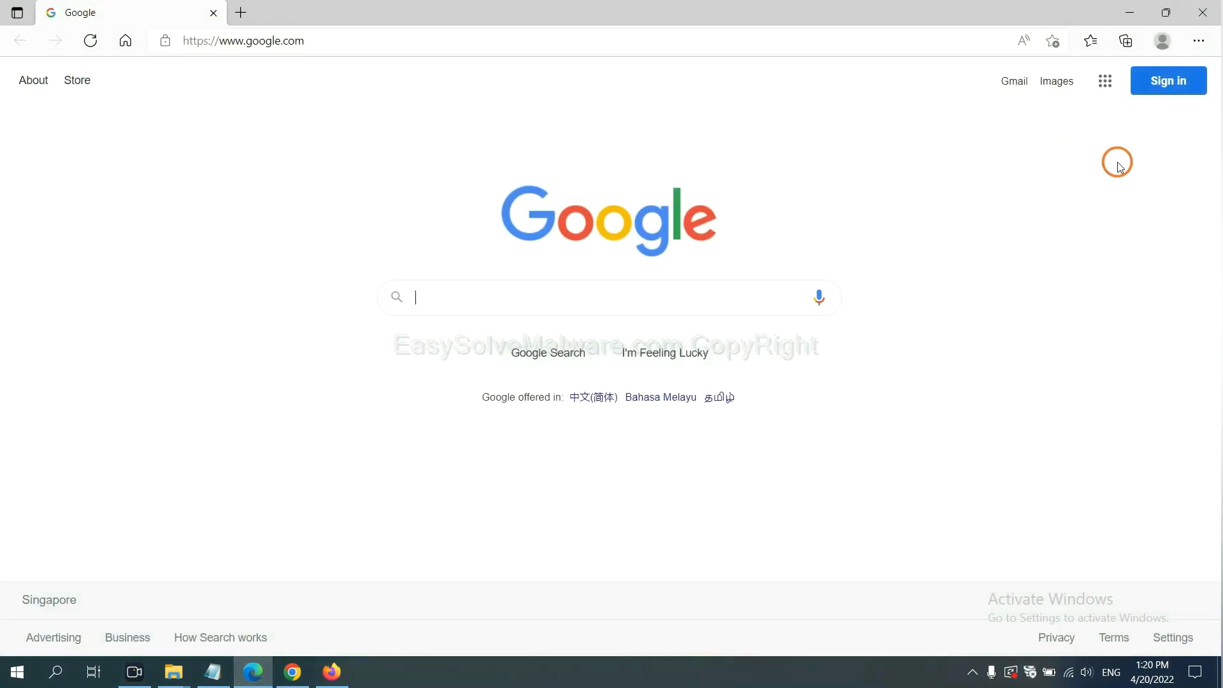
# Step: Search Edge settings for 'reset' and choose Restore settings to their default values
pyautogui.click(1198, 40)
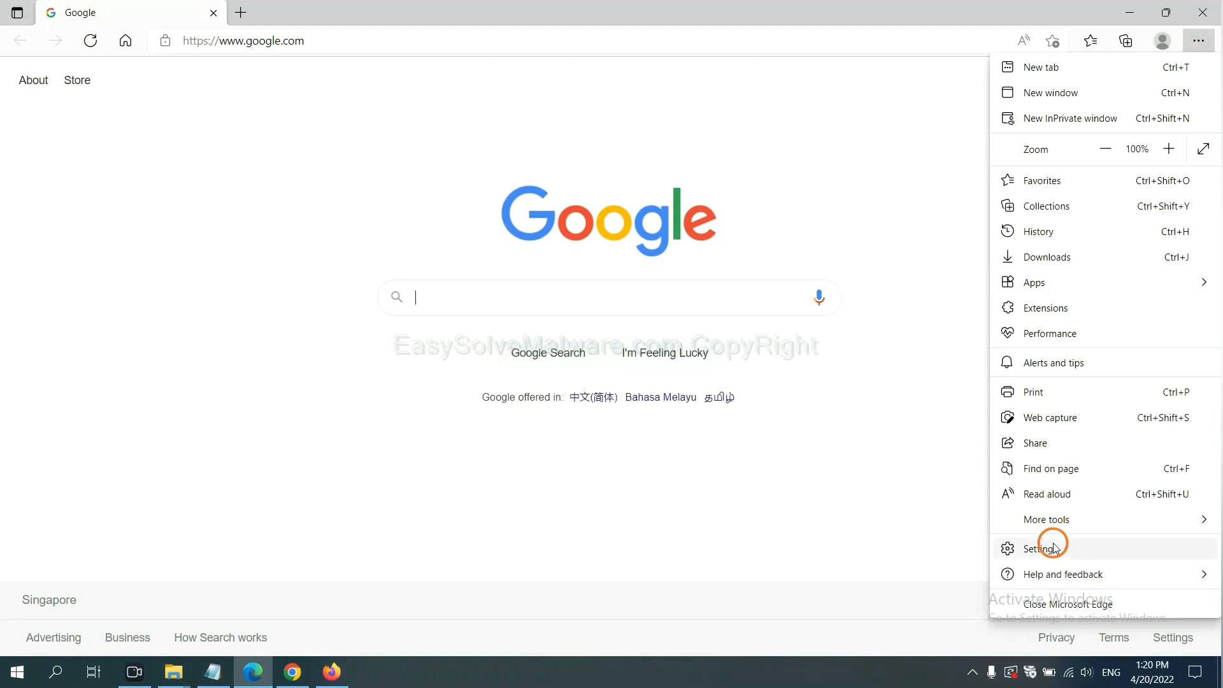
pyautogui.click(1038, 549)
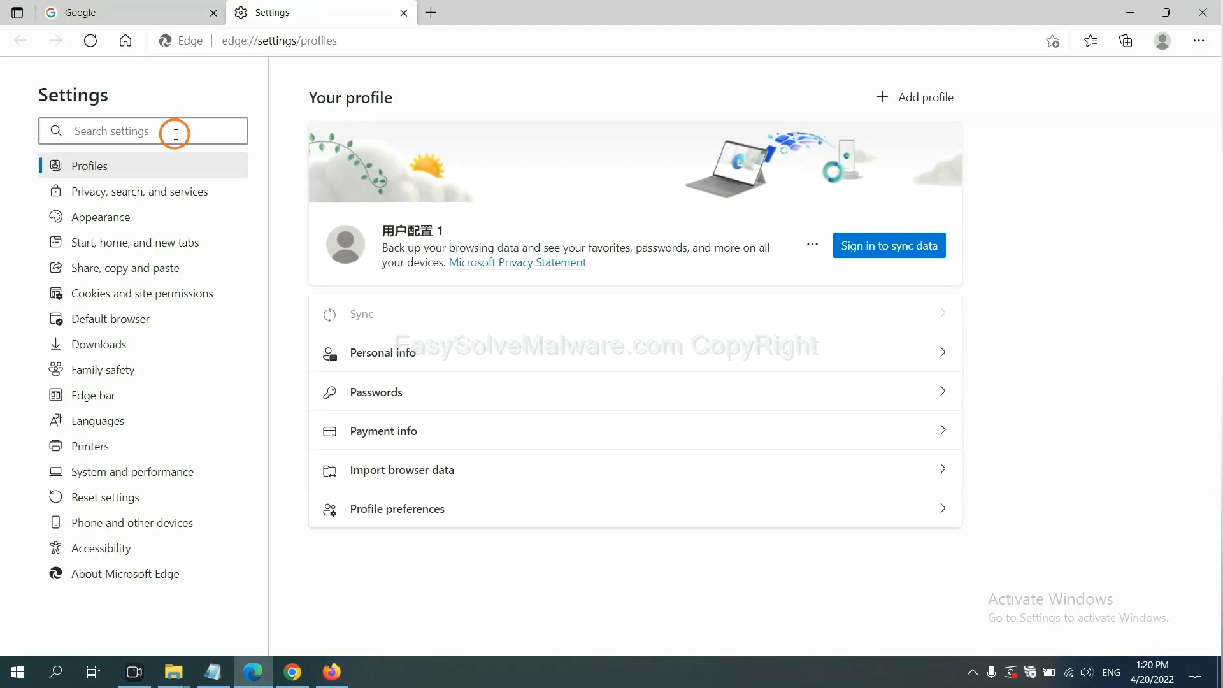
pyautogui.write('reset')
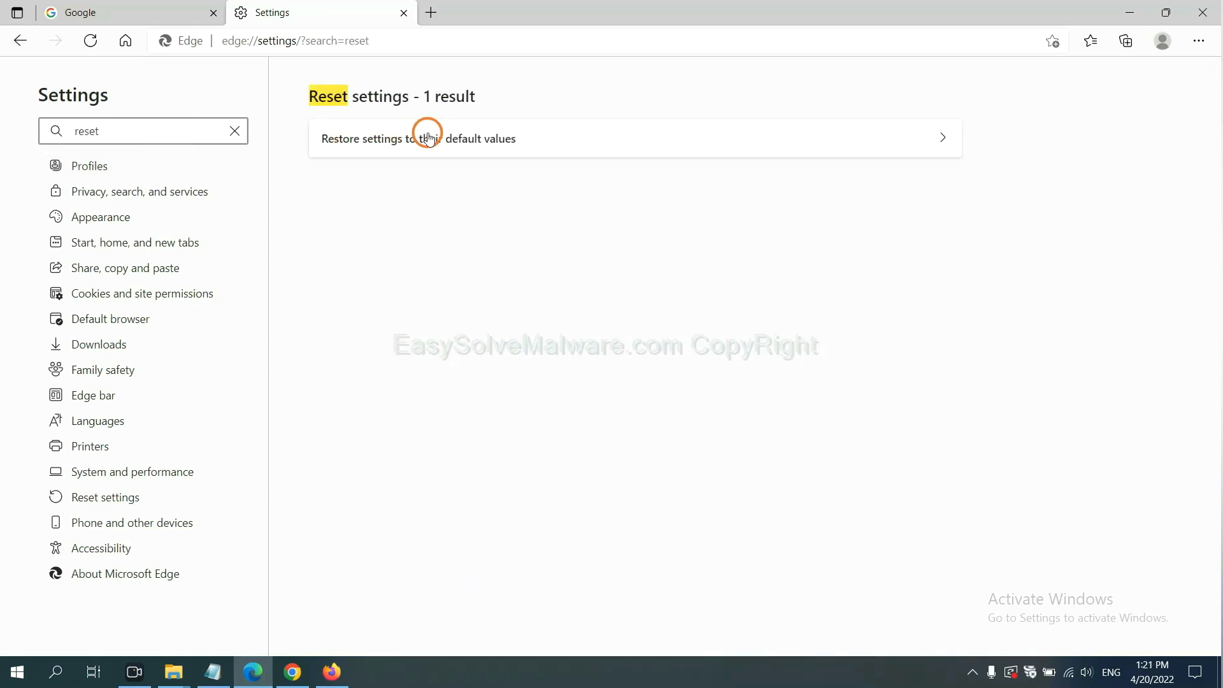
pyautogui.click(419, 138)
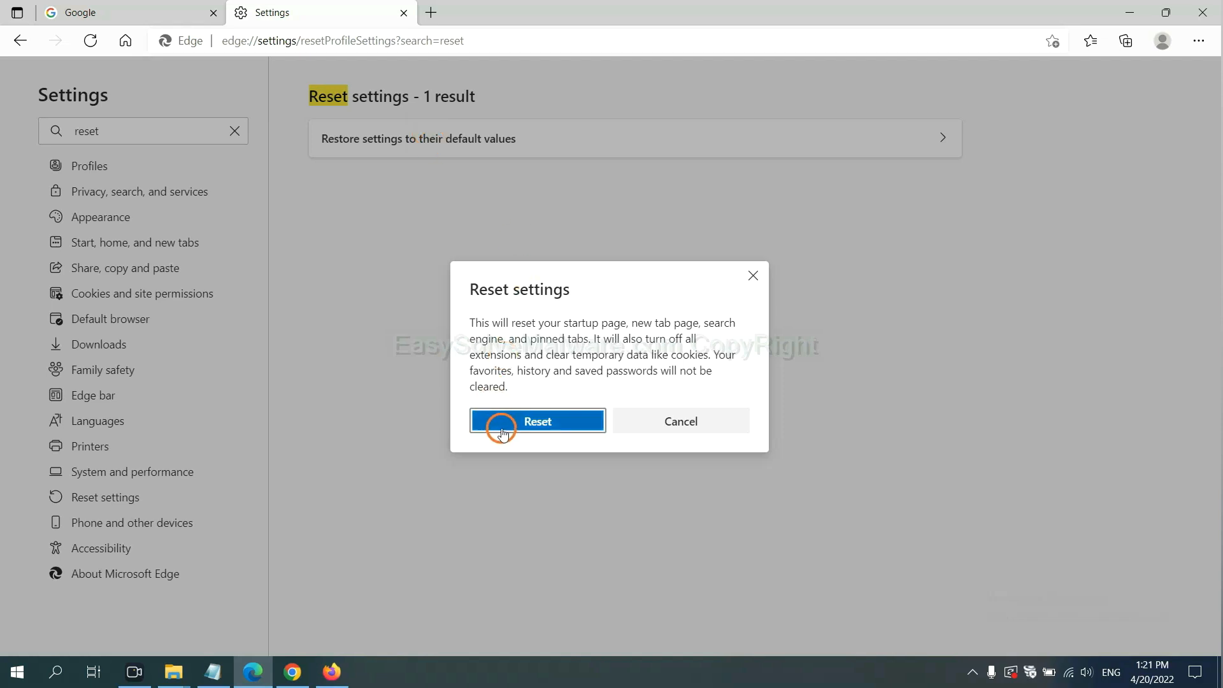